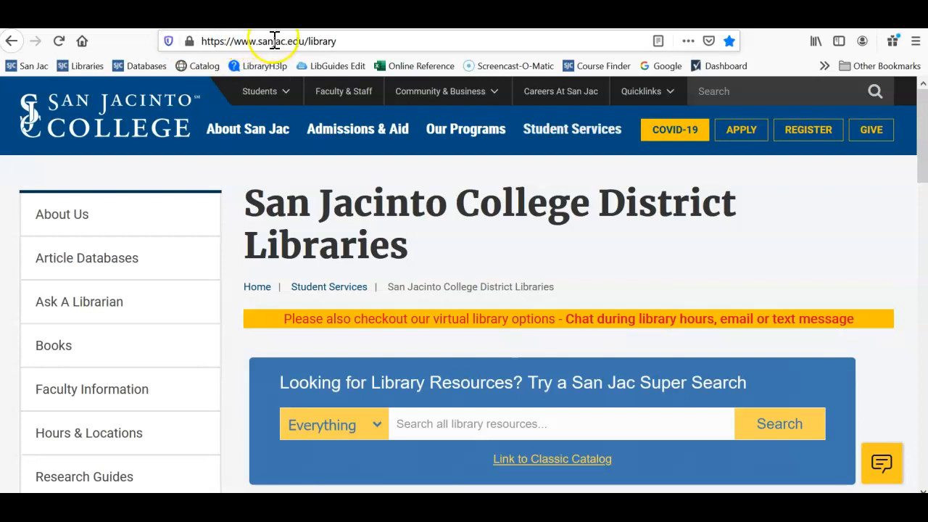
{"action": "mouse_move", "coordinate": [348, 41]}
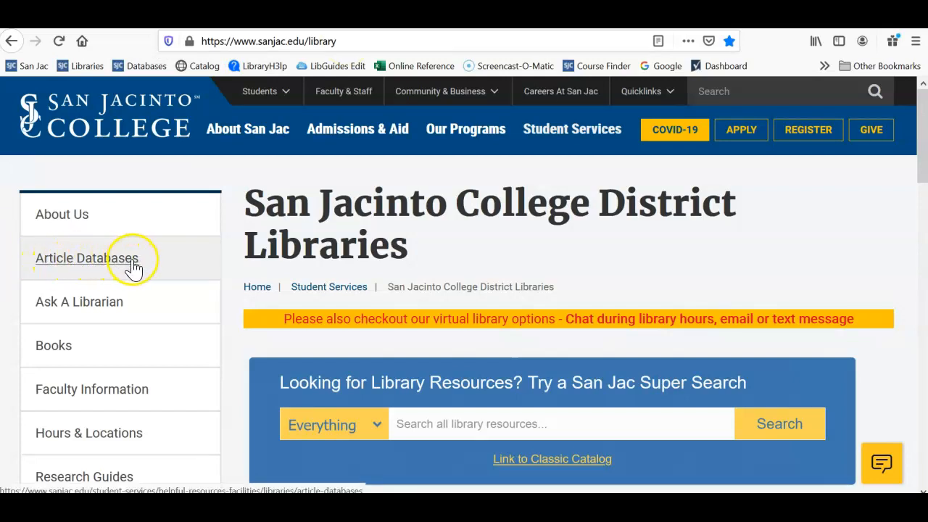
Open the library's Article Databases page and scroll down to the subject category list.
{"action": "left_click", "coordinate": [85, 257]}
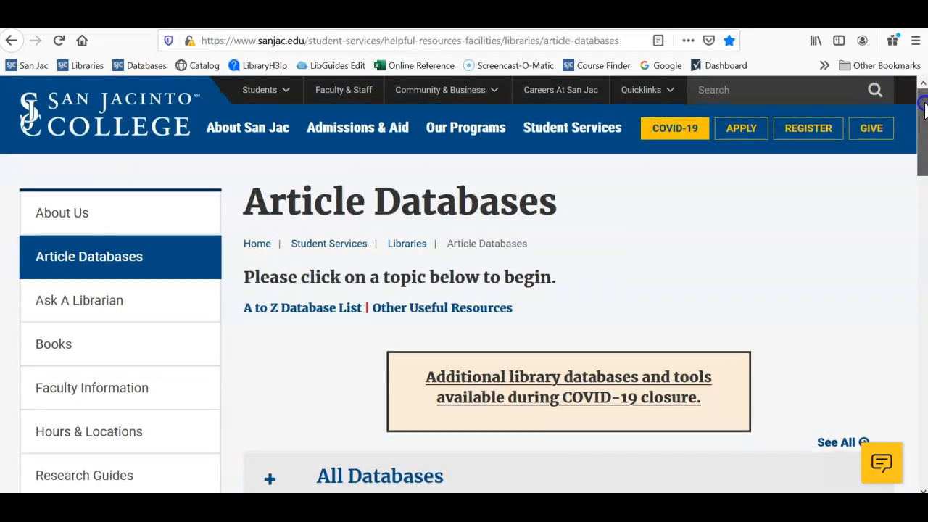
{"action": "scroll", "scroll_direction": "down", "scroll_amount": 3}
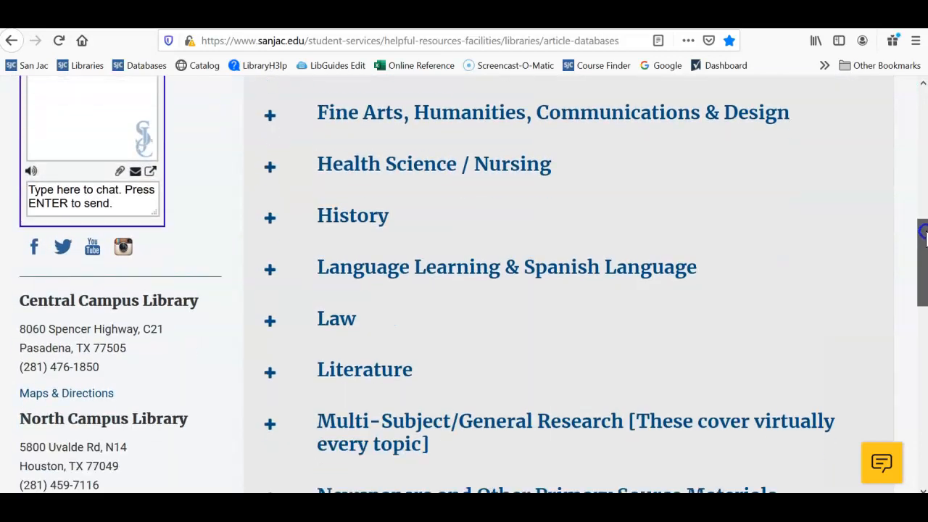
{"action": "scroll", "scroll_direction": "down", "scroll_amount": 3}
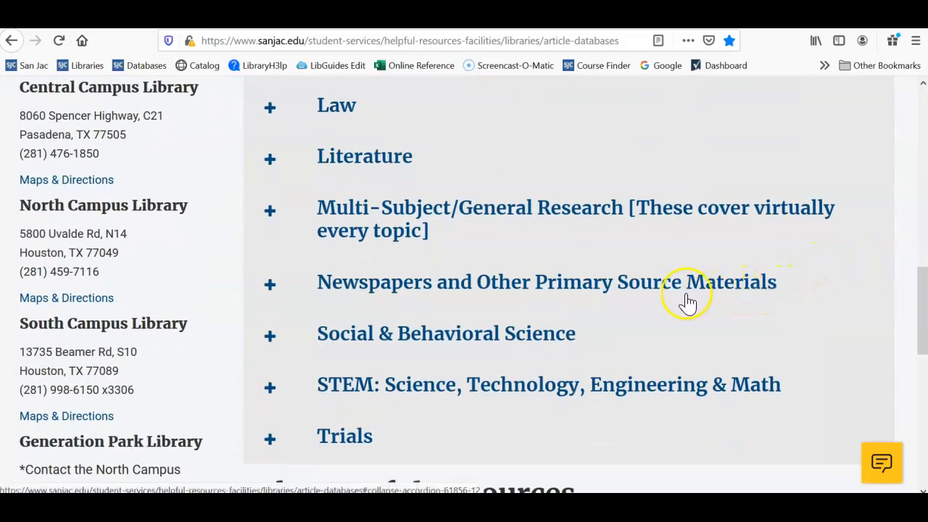
{"action": "mouse_move", "coordinate": [419, 299]}
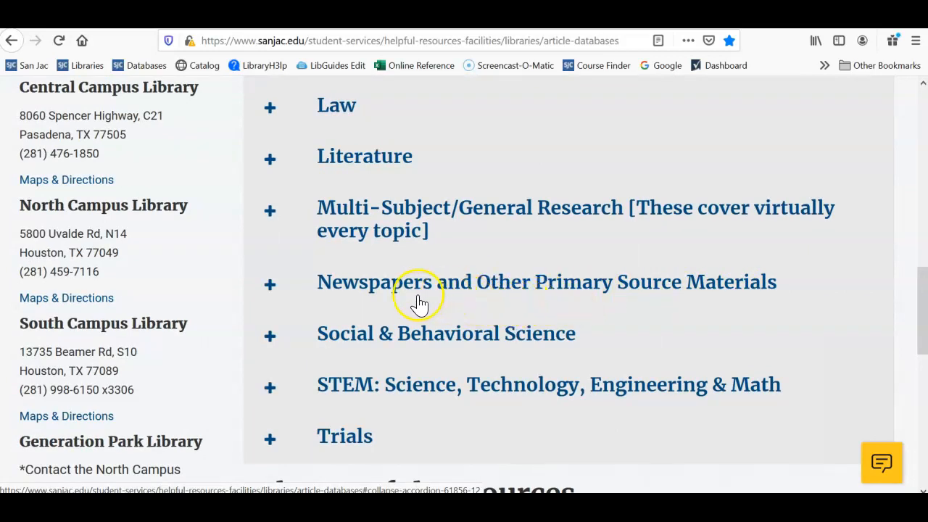
Expand Newspapers and Other Primary Source Materials and scroll to the AAS Historical Periodicals links.
{"action": "left_click", "coordinate": [429, 282]}
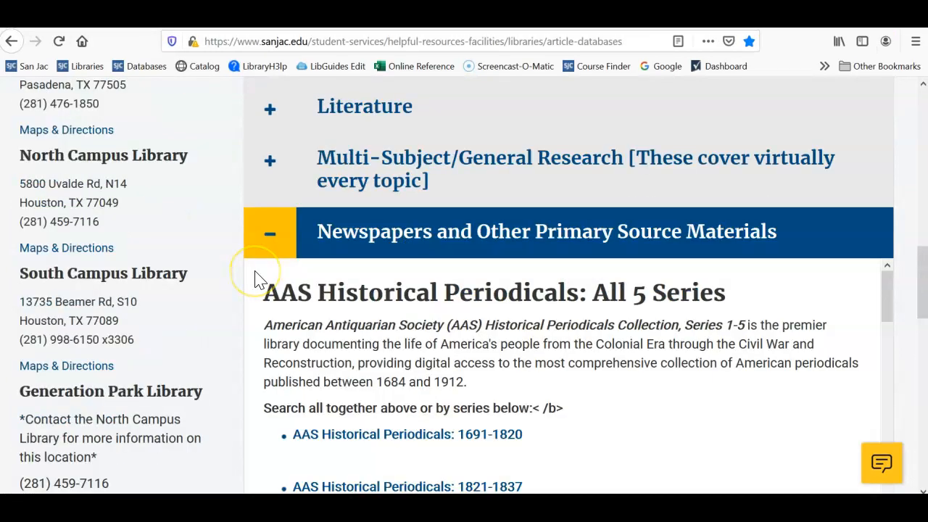
{"action": "mouse_move", "coordinate": [259, 277]}
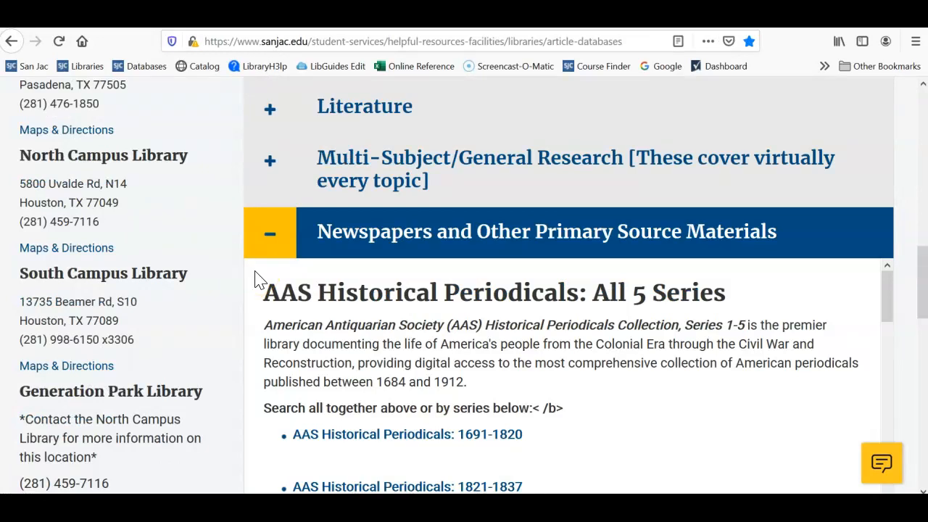
{"action": "mouse_move", "coordinate": [261, 298]}
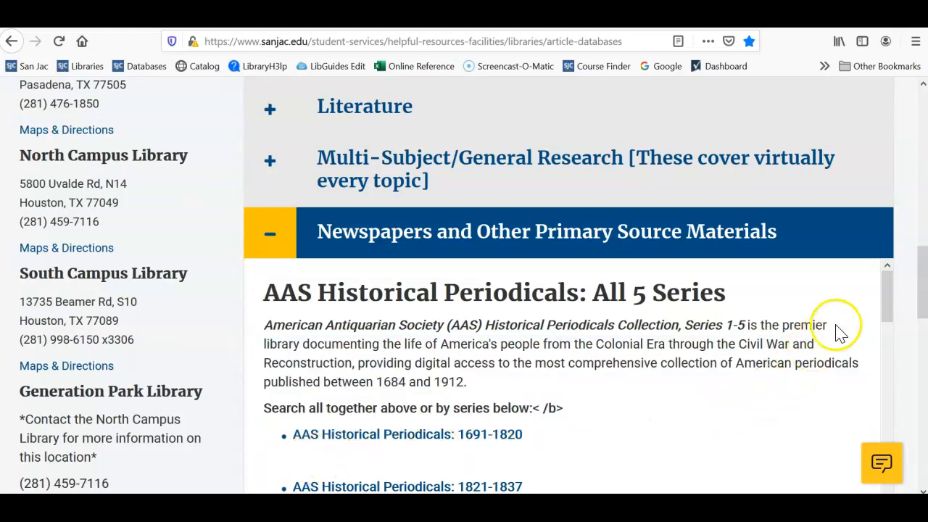
{"action": "scroll", "scroll_direction": "down", "scroll_amount": 3}
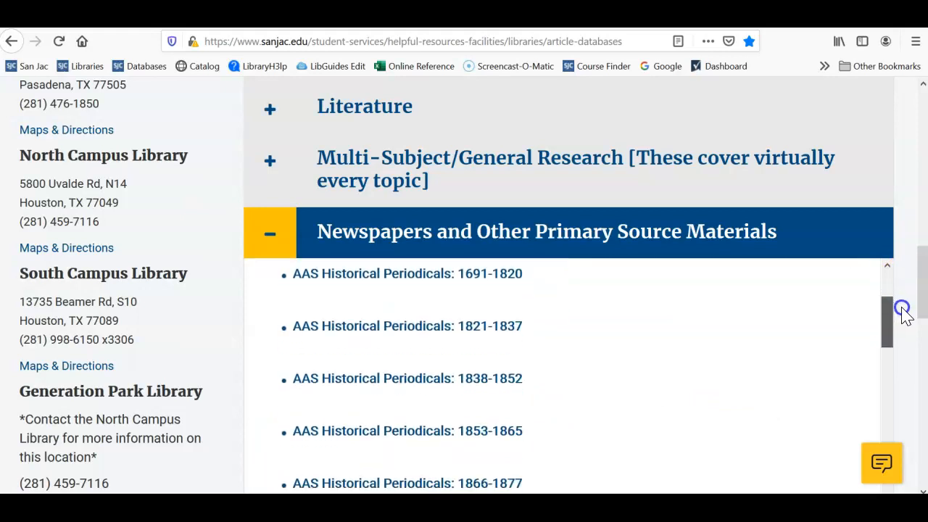
{"action": "scroll", "scroll_direction": "down", "scroll_amount": 3}
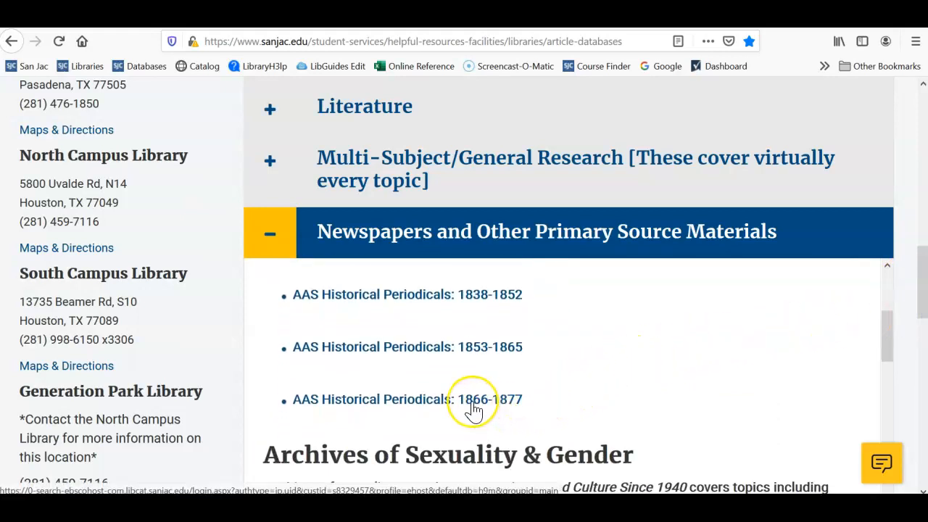
{"action": "mouse_move", "coordinate": [504, 409]}
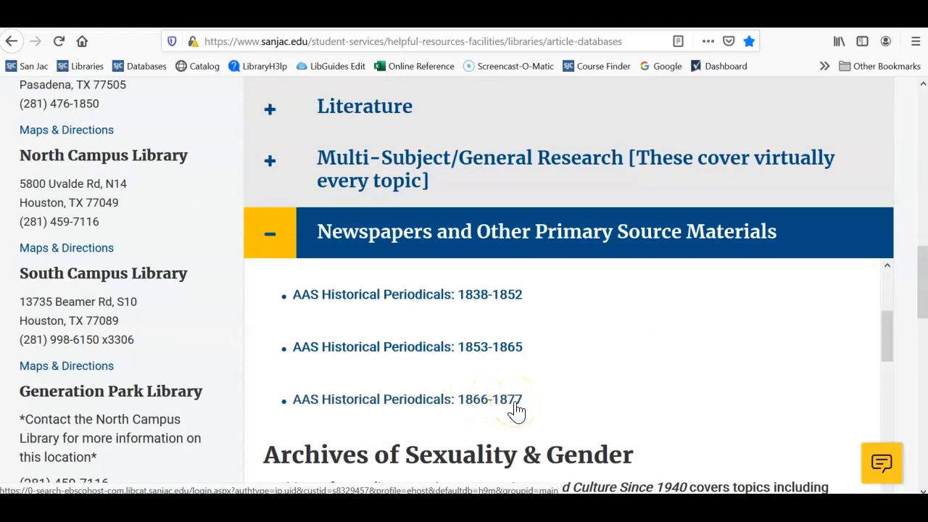
Open AAS Historical Periodicals 1866-1877 and search it for 'temperance movement'.
{"action": "left_click", "coordinate": [407, 399]}
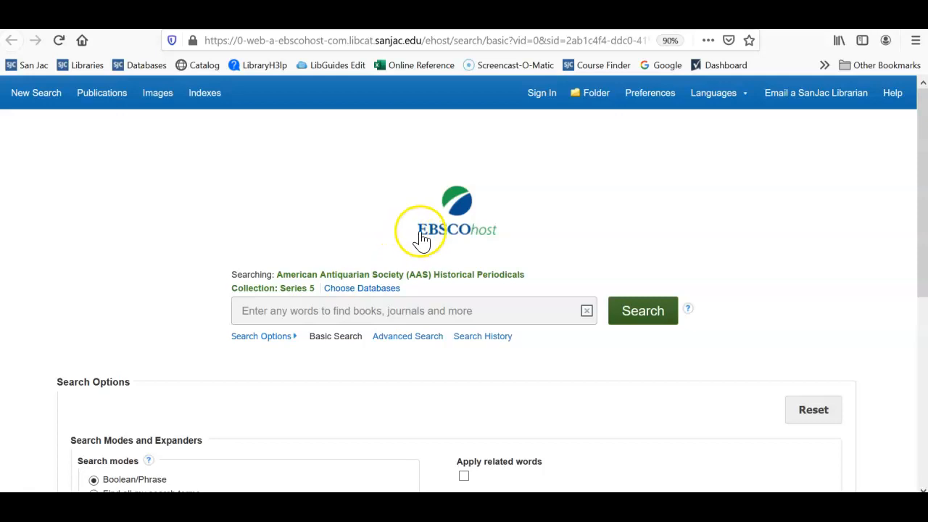
{"action": "mouse_move", "coordinate": [498, 237]}
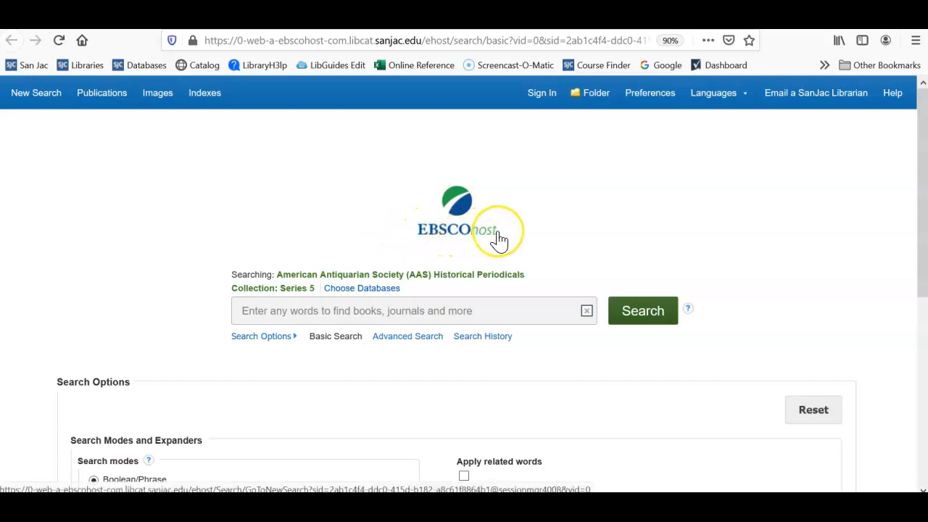
{"action": "mouse_move", "coordinate": [268, 251]}
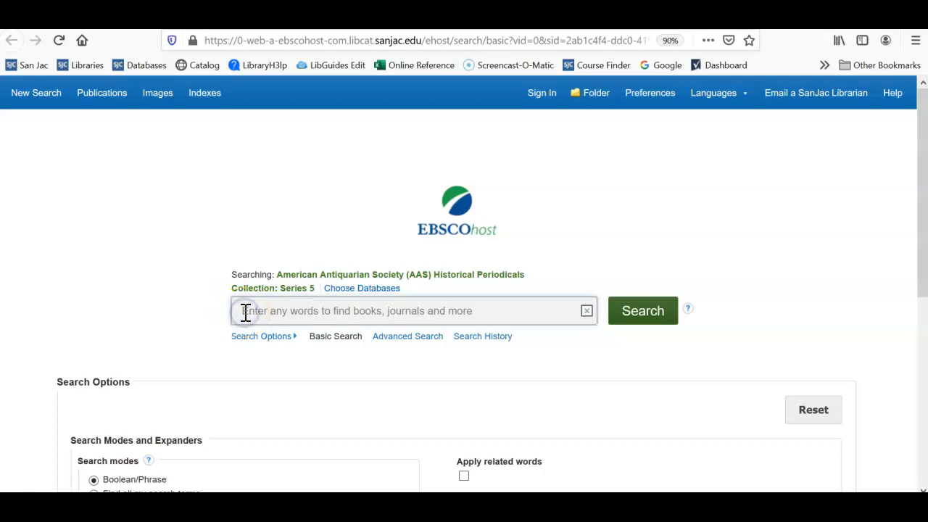
{"action": "type", "text": "temperanc"}
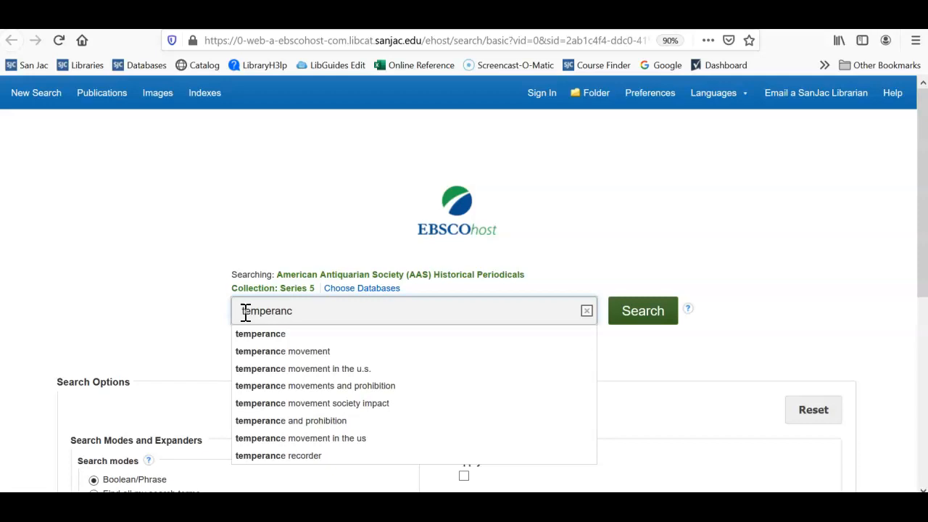
{"action": "mouse_move", "coordinate": [275, 334]}
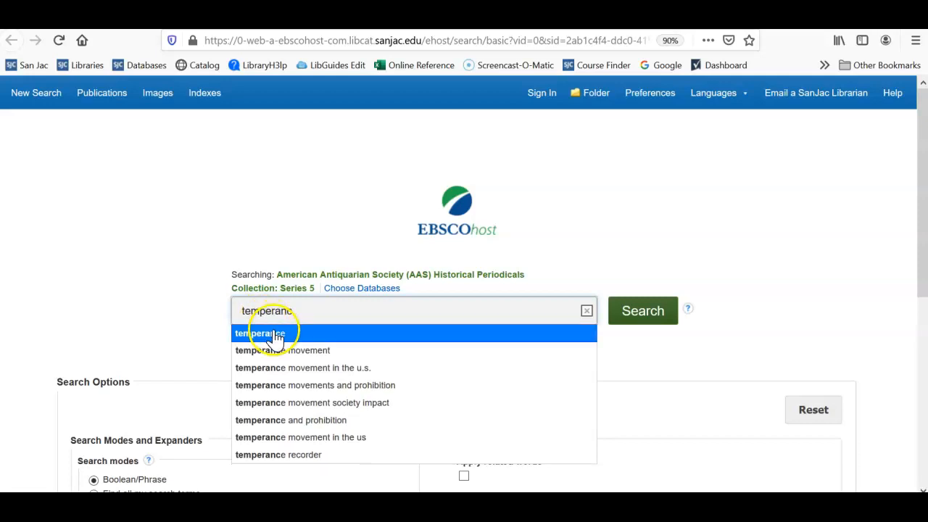
{"action": "mouse_move", "coordinate": [272, 355]}
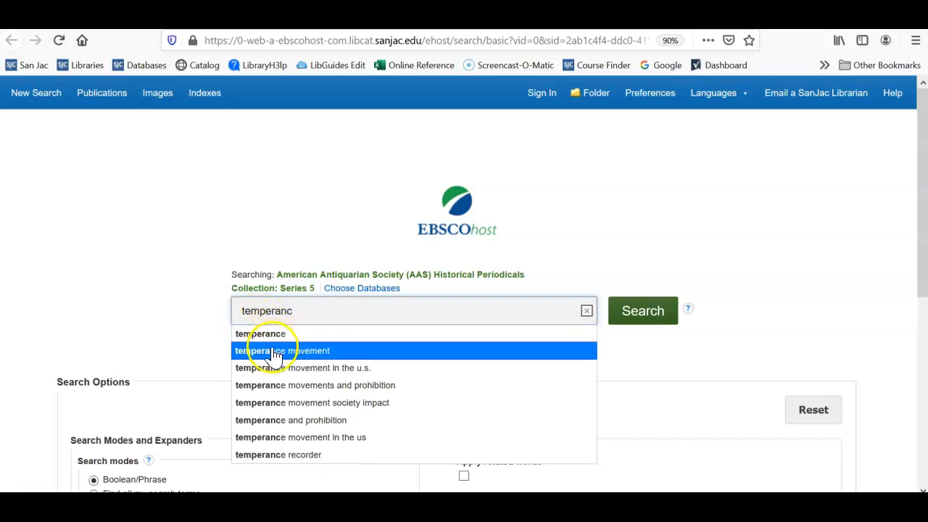
{"action": "left_click", "coordinate": [281, 351]}
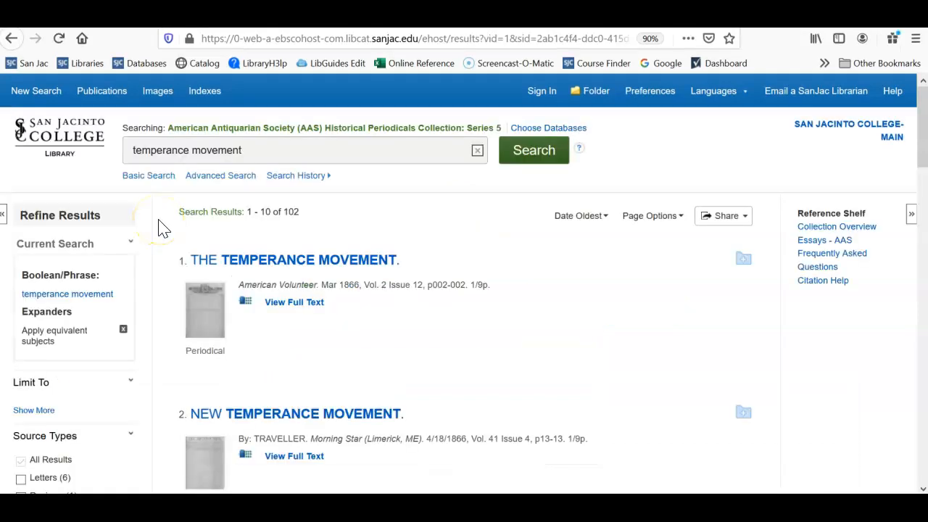
{"action": "mouse_move", "coordinate": [180, 223]}
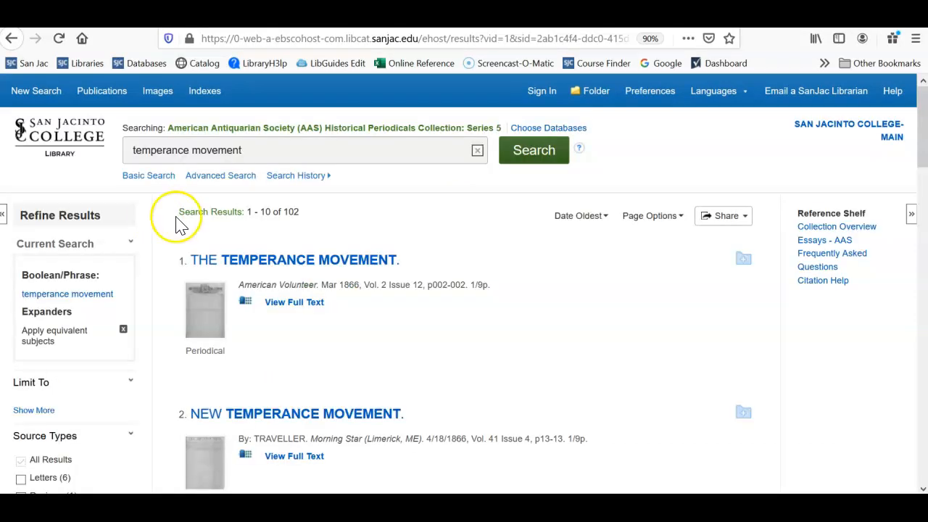
{"action": "mouse_move", "coordinate": [284, 209]}
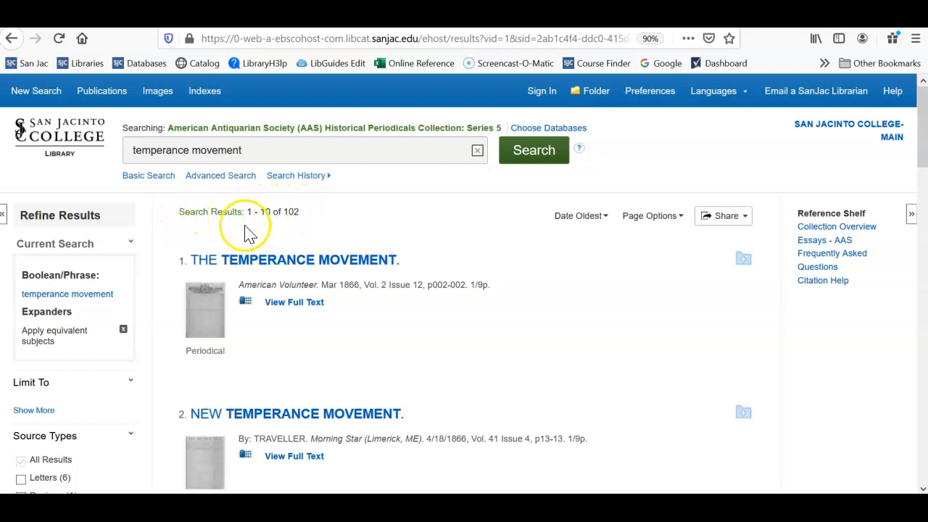
{"action": "mouse_move", "coordinate": [155, 349]}
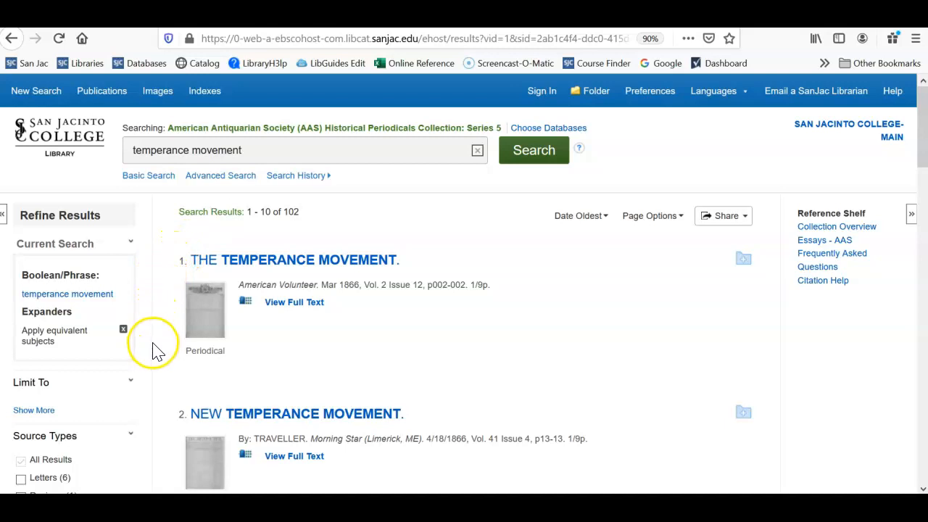
Limit the temperance movement results to Letters.
{"action": "scroll", "scroll_direction": "down", "scroll_amount": 3}
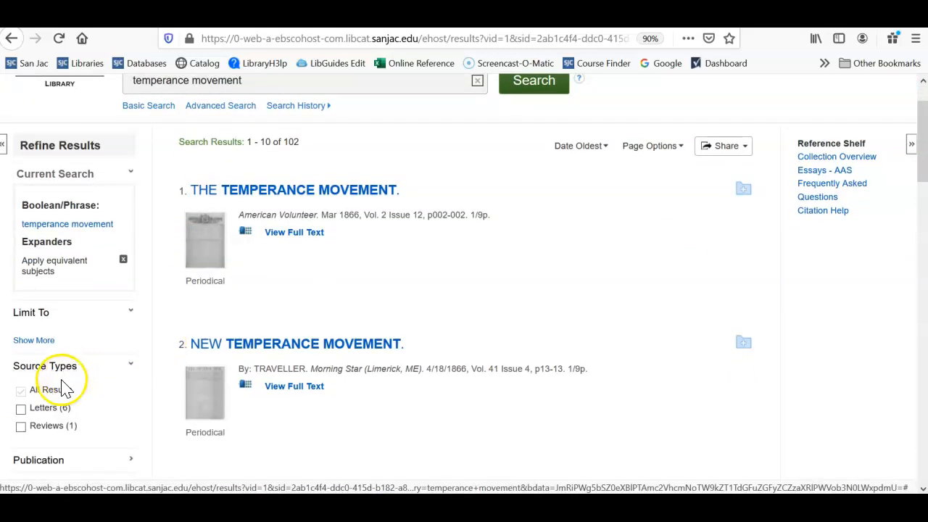
{"action": "left_click", "coordinate": [20, 408]}
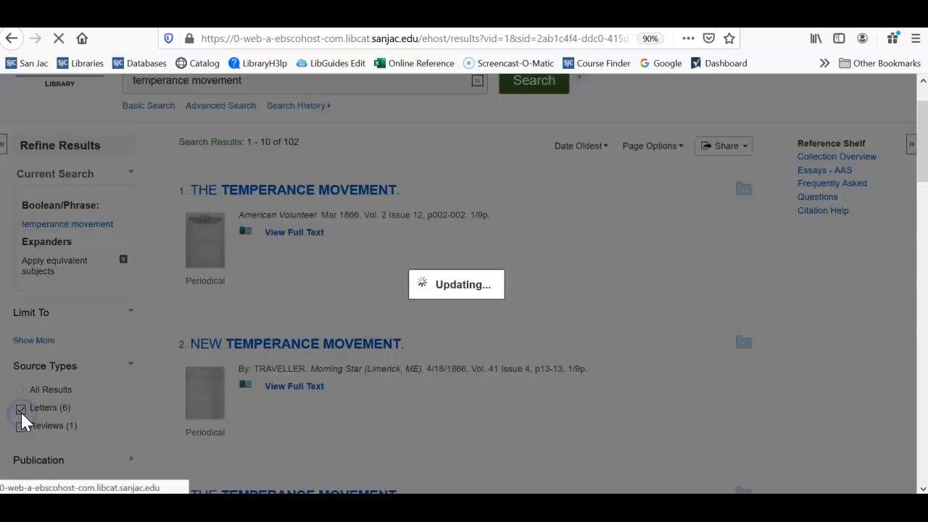
{"action": "left_click", "coordinate": [21, 407]}
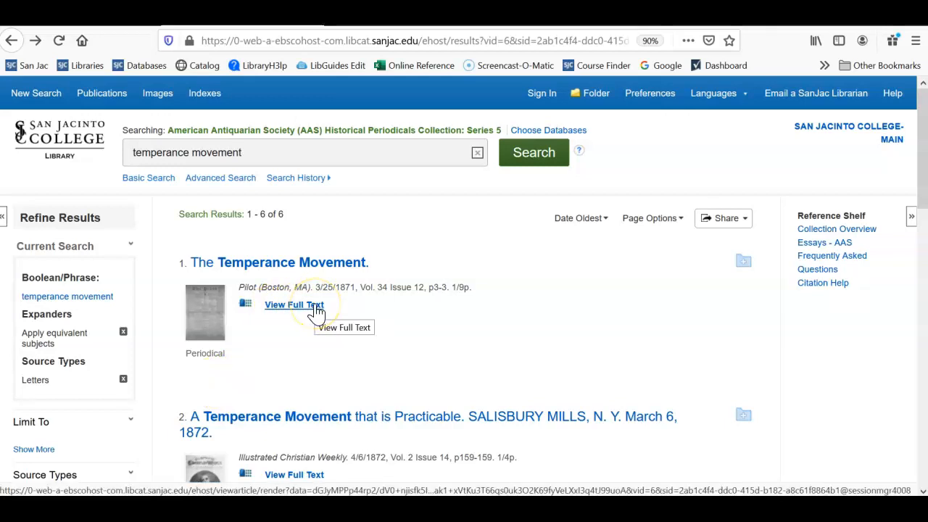
{"action": "mouse_move", "coordinate": [363, 287]}
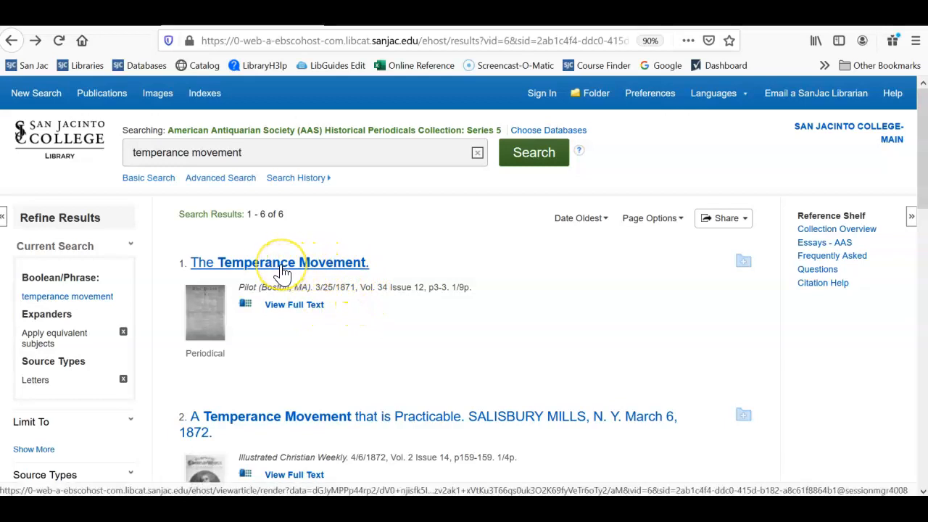
Open the detailed record for the letter 'The Temperance Movement.'.
{"action": "left_click", "coordinate": [281, 262]}
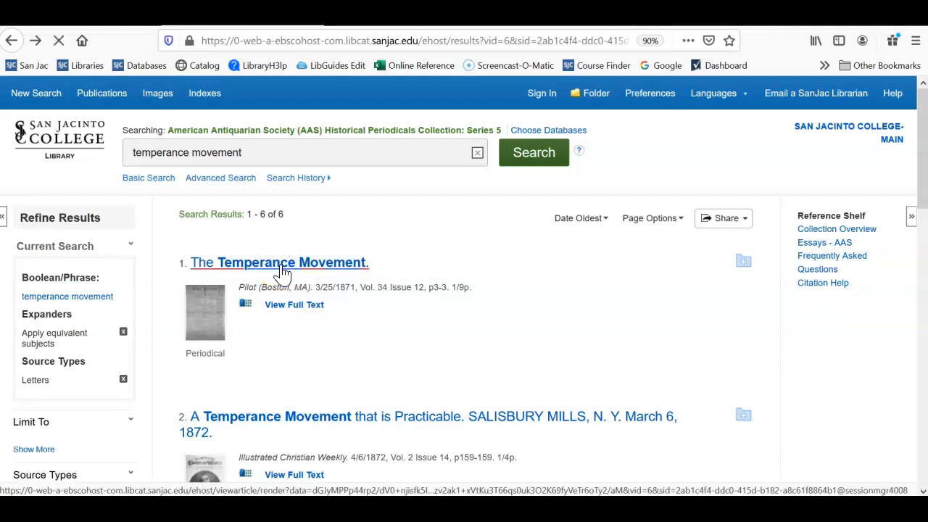
{"action": "left_click", "coordinate": [288, 263]}
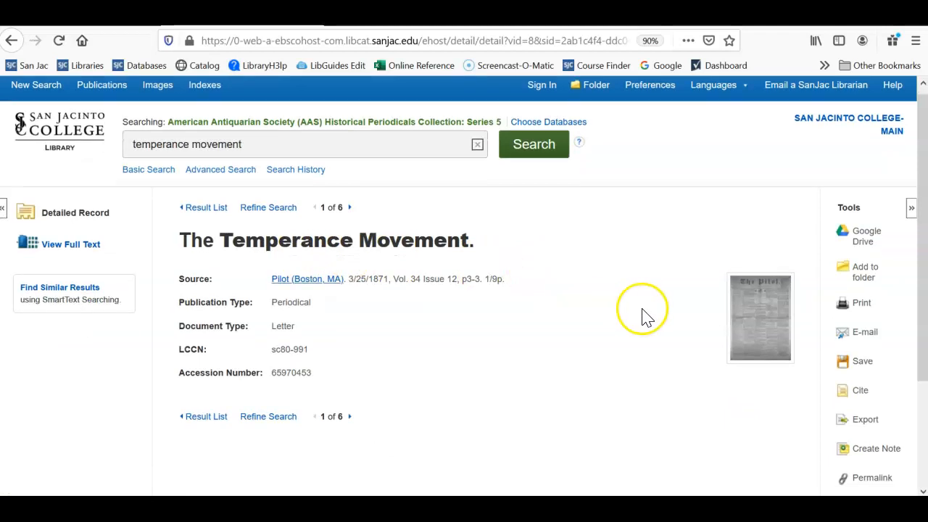
{"action": "scroll", "scroll_direction": "down", "scroll_amount": 3}
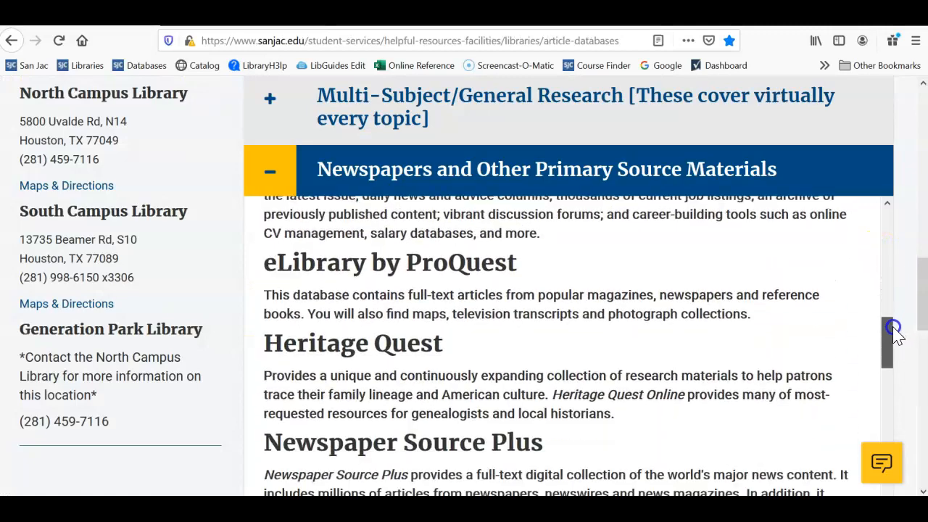
Scroll the newspapers list and open Nineteenth Century U.S. Newspapers.
{"action": "scroll", "scroll_direction": "down", "scroll_amount": 3}
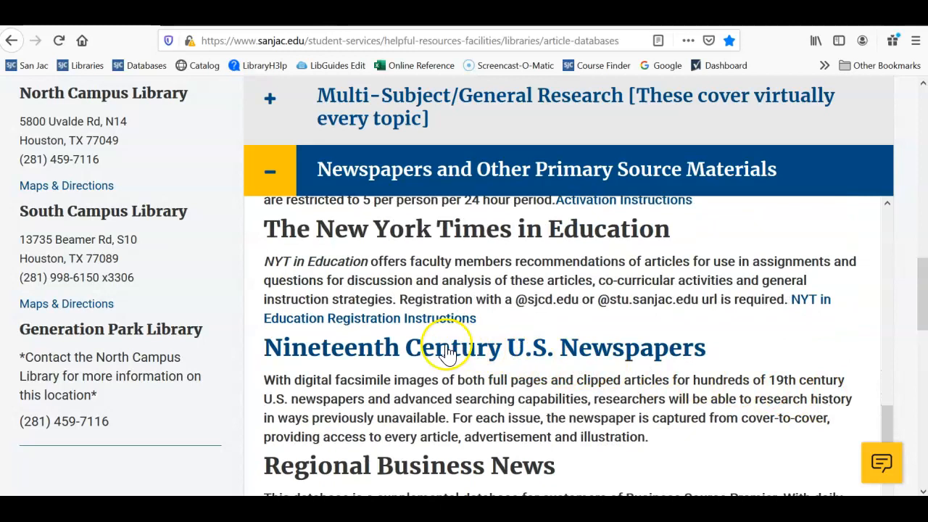
{"action": "left_click", "coordinate": [445, 347]}
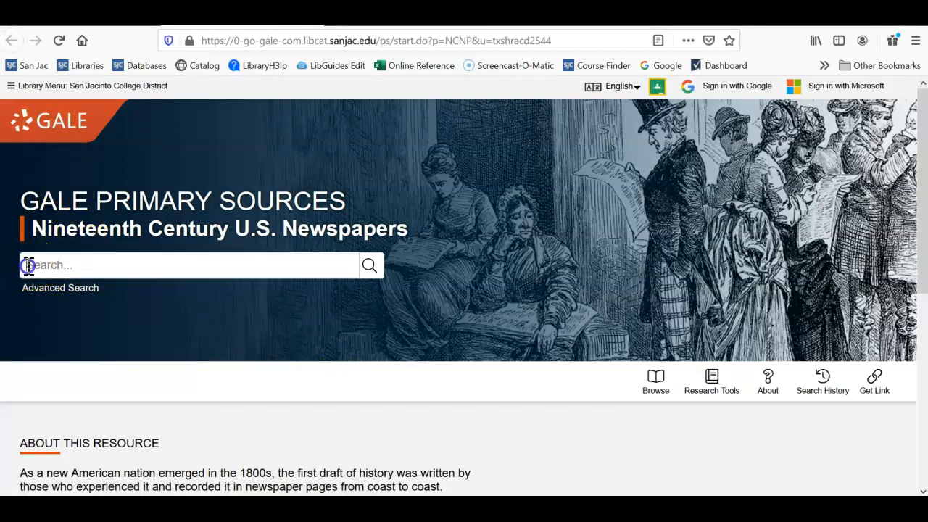
Search Nineteenth Century U.S. Newspapers for the suggested phrase 'temperance movement'.
{"action": "left_click", "coordinate": [29, 265]}
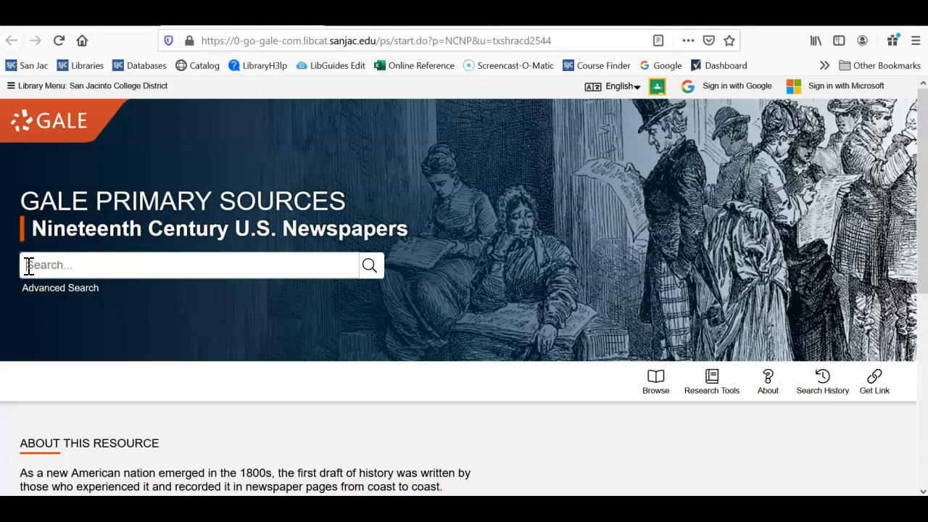
{"action": "type", "text": "Temperance"}
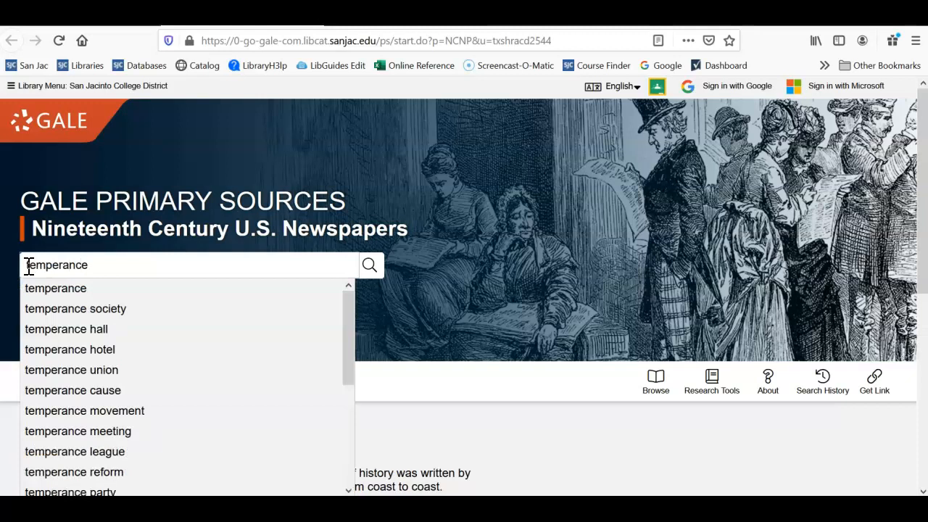
{"action": "mouse_move", "coordinate": [79, 410]}
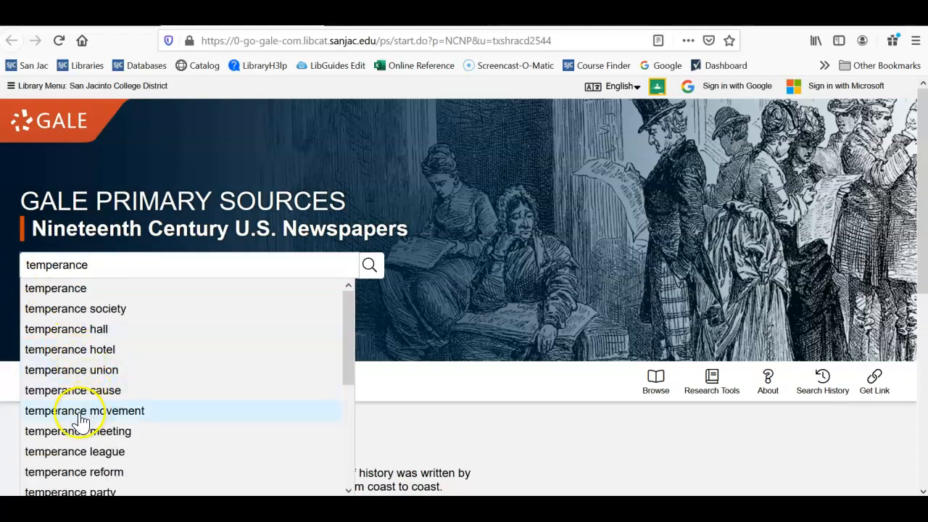
{"action": "left_click", "coordinate": [98, 411]}
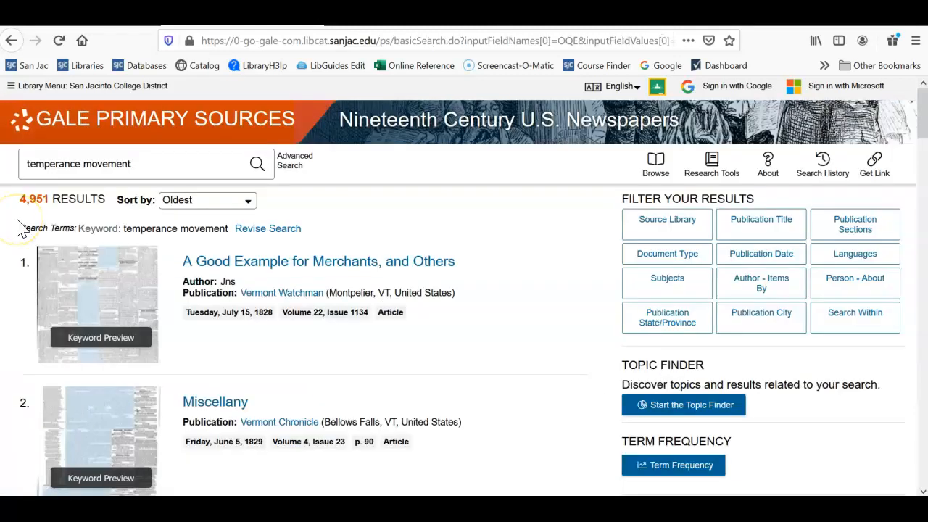
{"action": "mouse_move", "coordinate": [16, 206]}
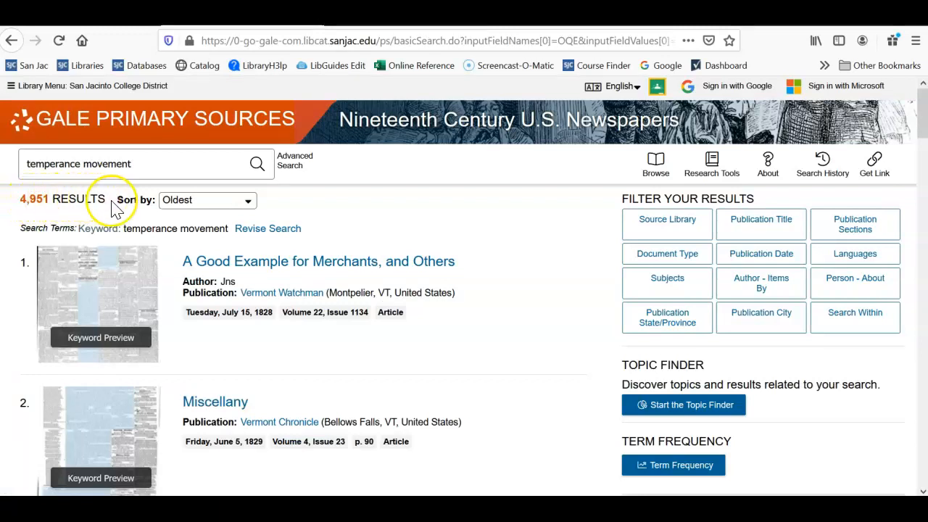
{"action": "mouse_move", "coordinate": [600, 219]}
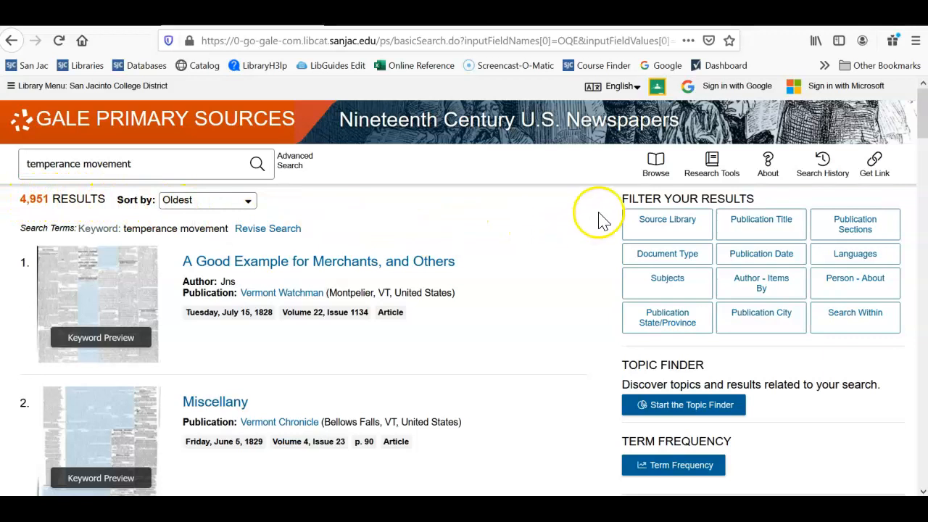
{"action": "mouse_move", "coordinate": [676, 201]}
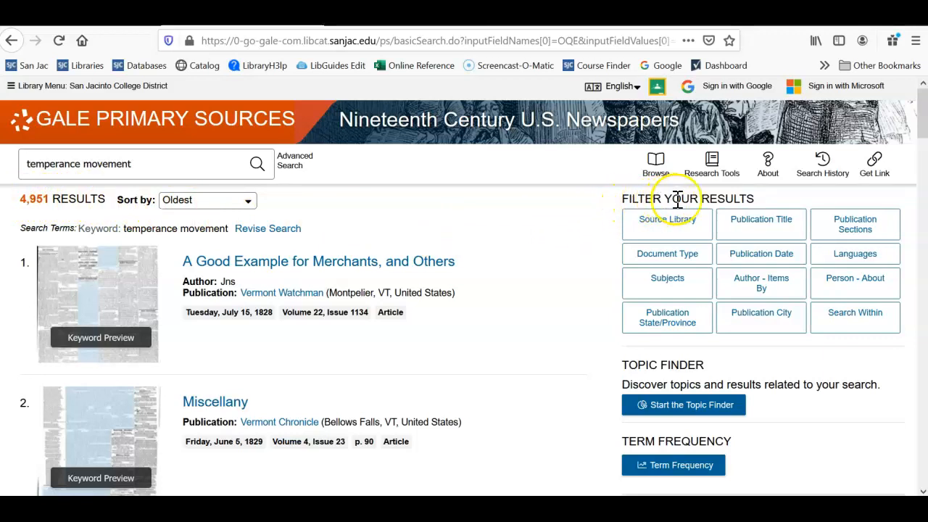
{"action": "mouse_move", "coordinate": [766, 208]}
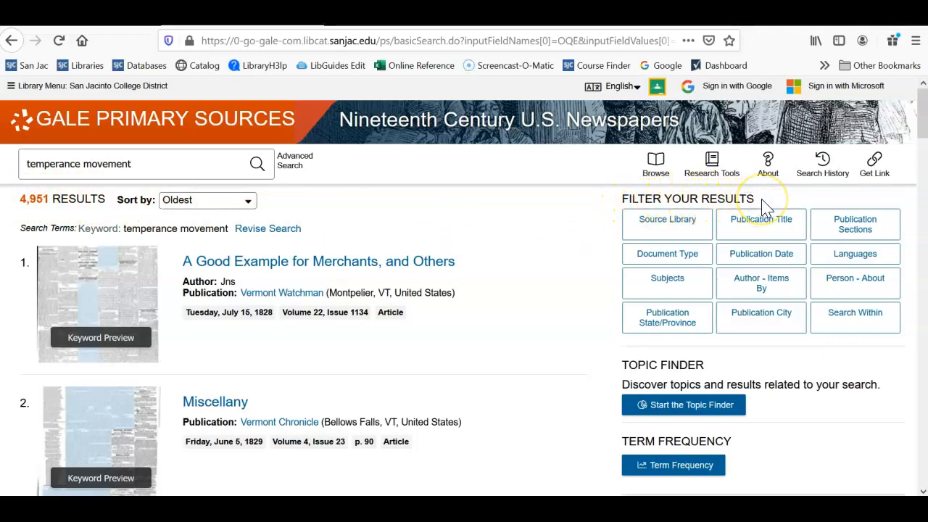
{"action": "mouse_move", "coordinate": [597, 257]}
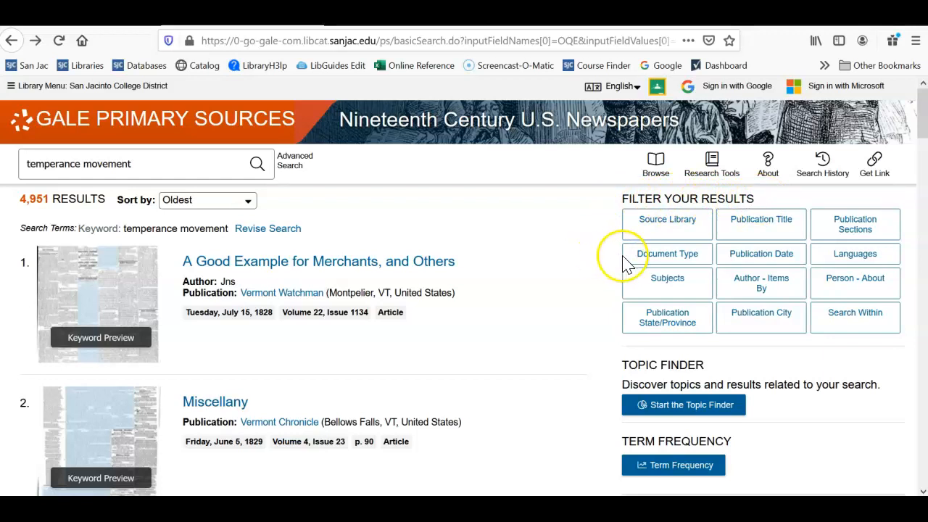
Filter the temperance movement results to the Article document type.
{"action": "left_click", "coordinate": [666, 253]}
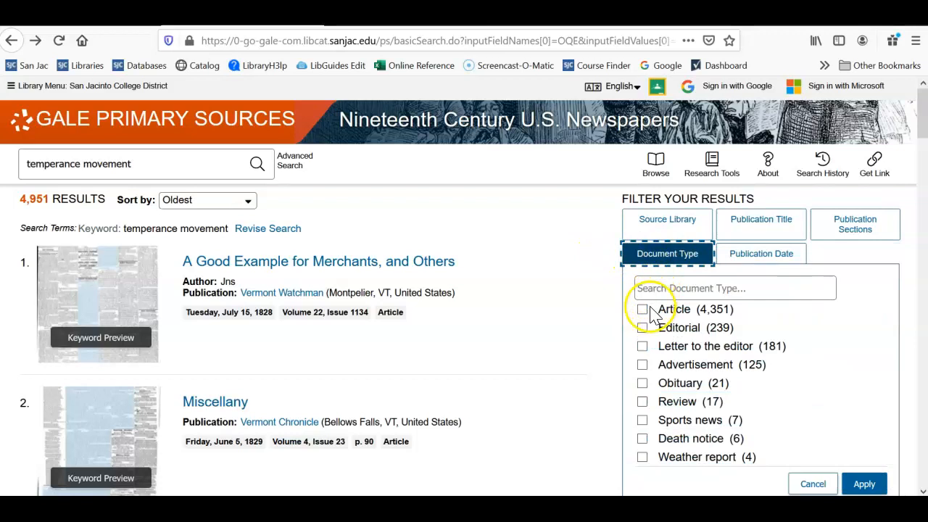
{"action": "left_click", "coordinate": [642, 309]}
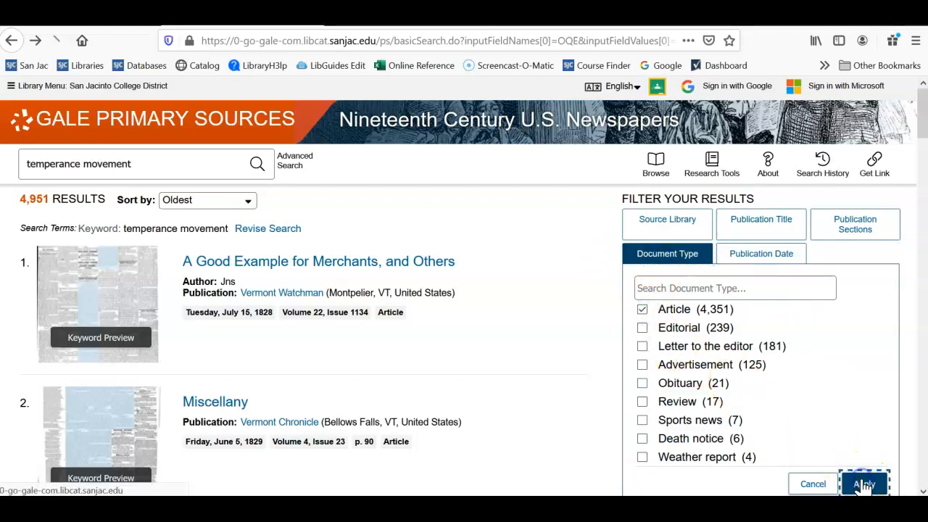
{"action": "left_click", "coordinate": [862, 483]}
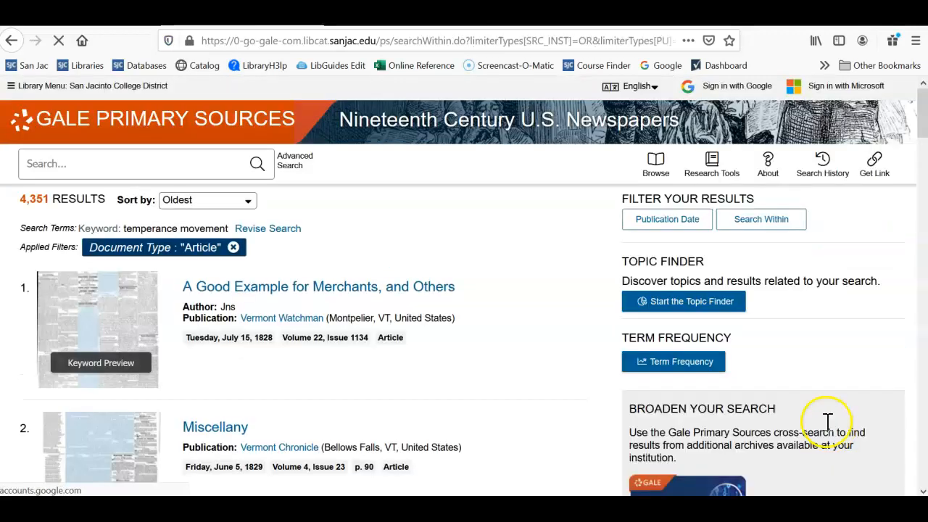
Restrict the results' publication date to the year 1890.
{"action": "left_click", "coordinate": [760, 253]}
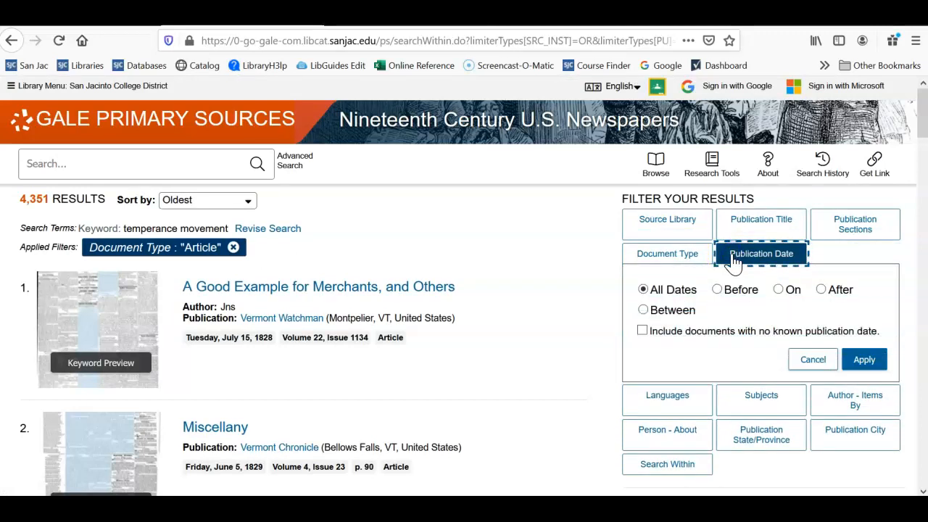
{"action": "left_click", "coordinate": [778, 289]}
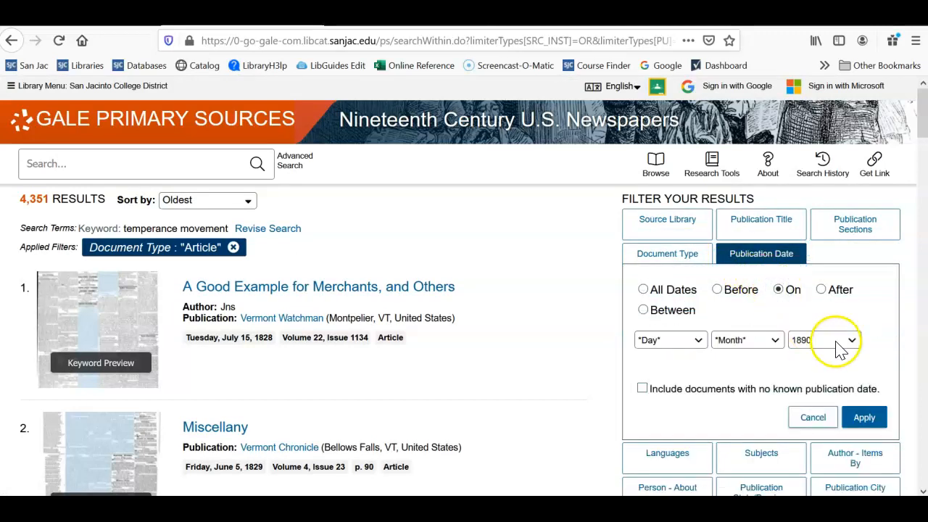
{"action": "left_click", "coordinate": [863, 417]}
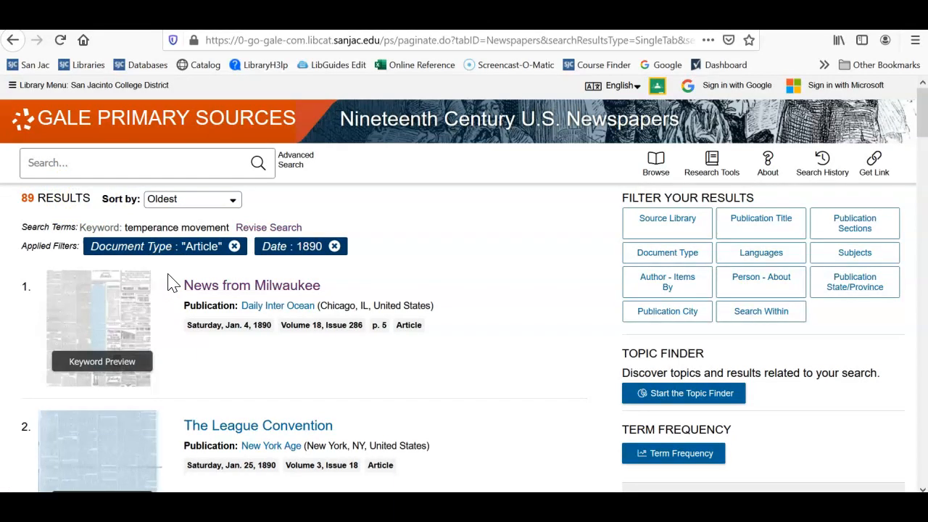
{"action": "mouse_move", "coordinate": [206, 298]}
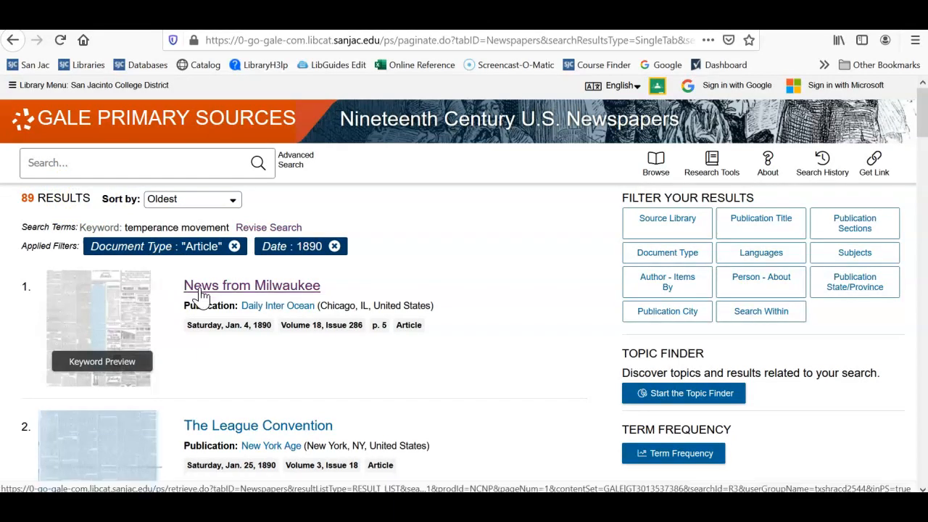
Open the News from Milwaukee article and show its Citation Tools.
{"action": "left_click", "coordinate": [251, 285]}
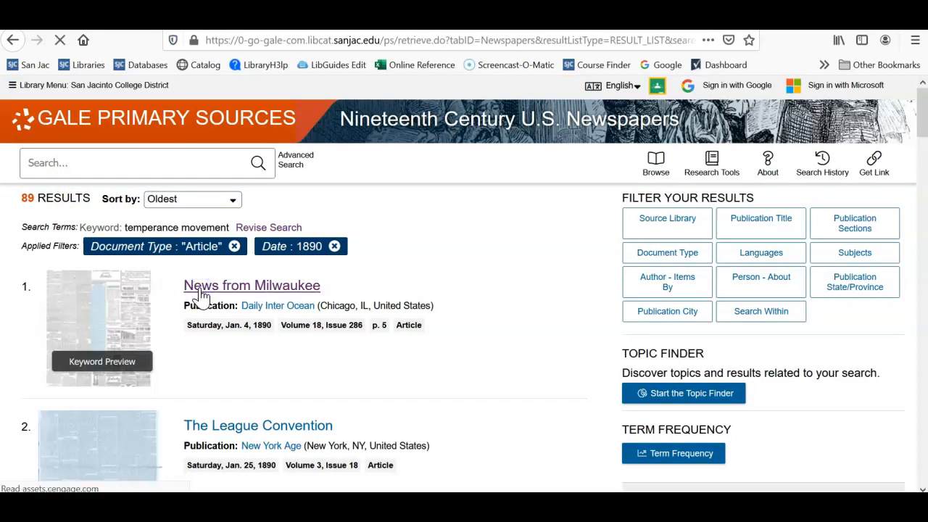
{"action": "left_click", "coordinate": [252, 285]}
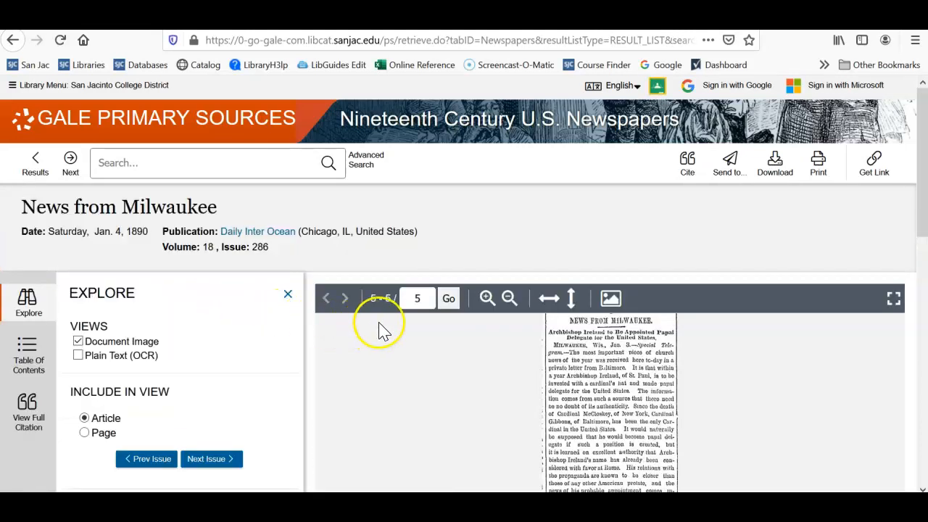
{"action": "mouse_move", "coordinate": [687, 160]}
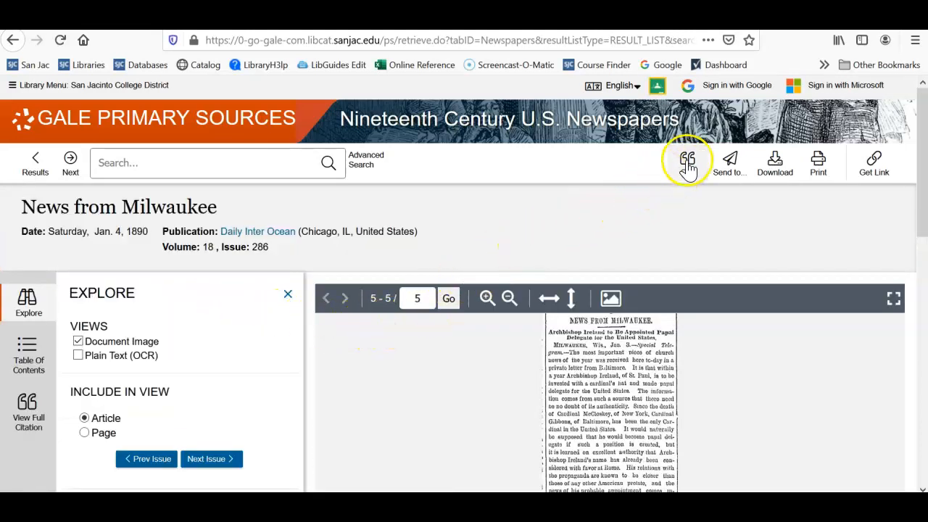
{"action": "left_click", "coordinate": [682, 159]}
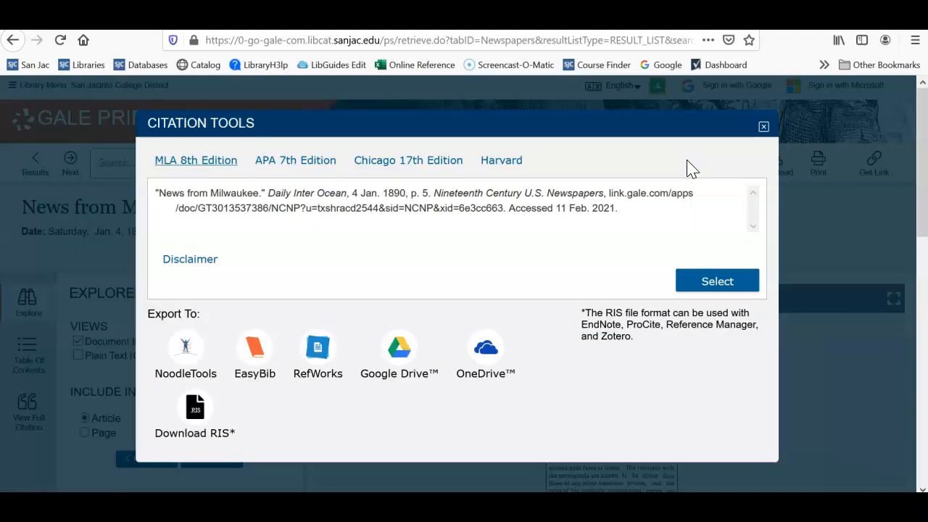
{"action": "mouse_move", "coordinate": [710, 158]}
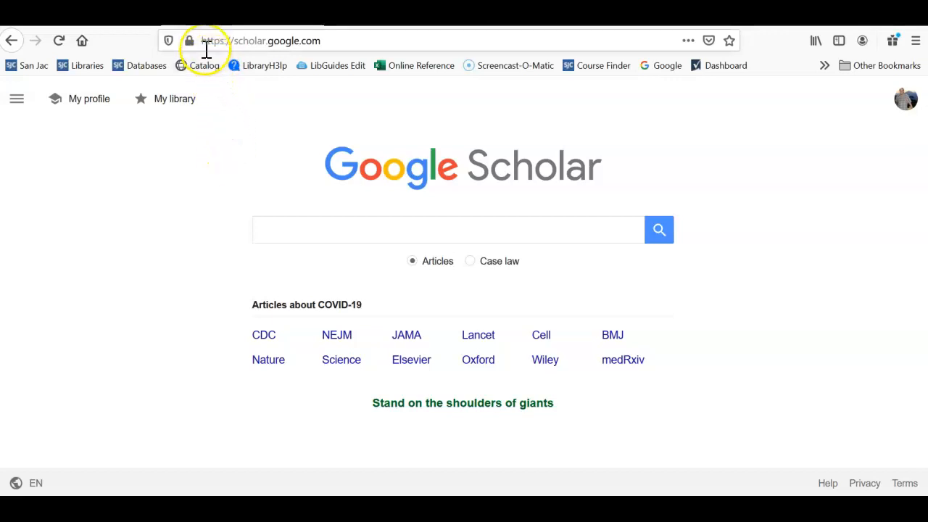
{"action": "mouse_move", "coordinate": [227, 41]}
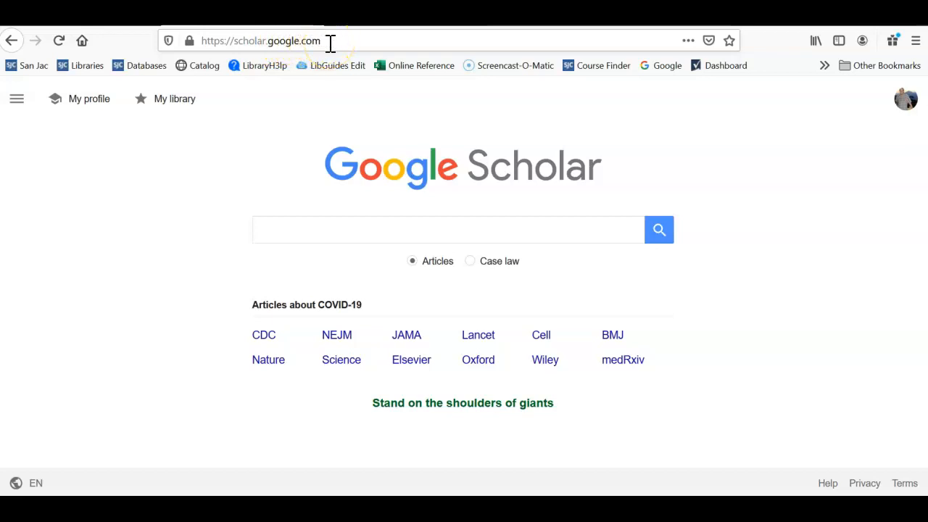
{"action": "mouse_move", "coordinate": [318, 230]}
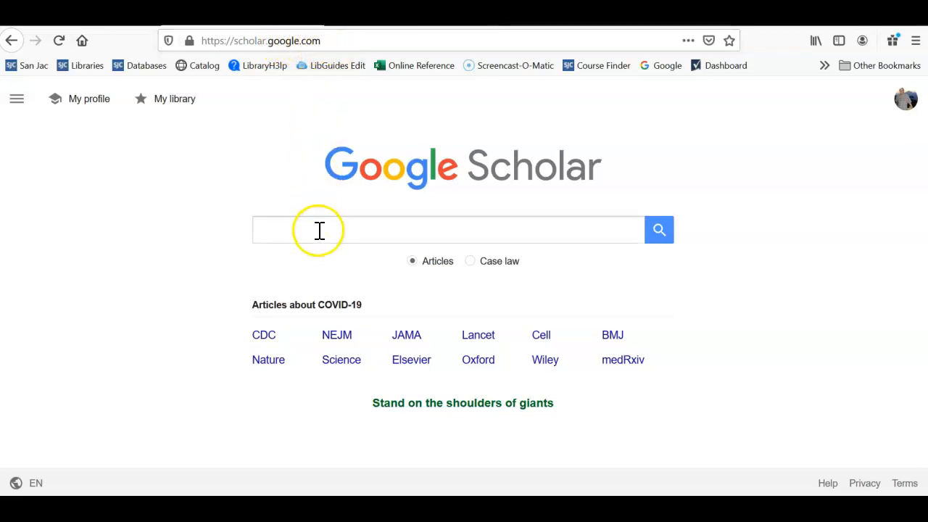
Start typing 'temperance movement' into the Google Scholar search box.
{"action": "left_click", "coordinate": [319, 230]}
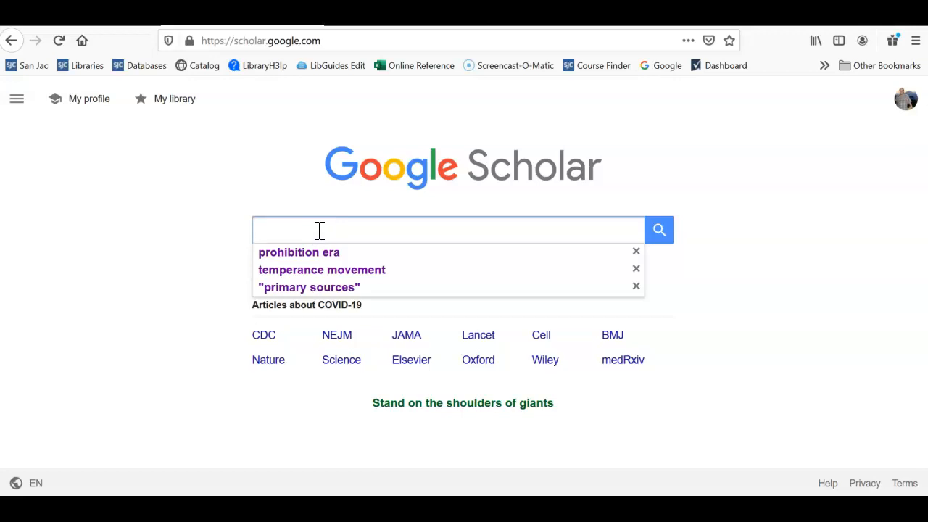
{"action": "type", "text": "temperance movement"}
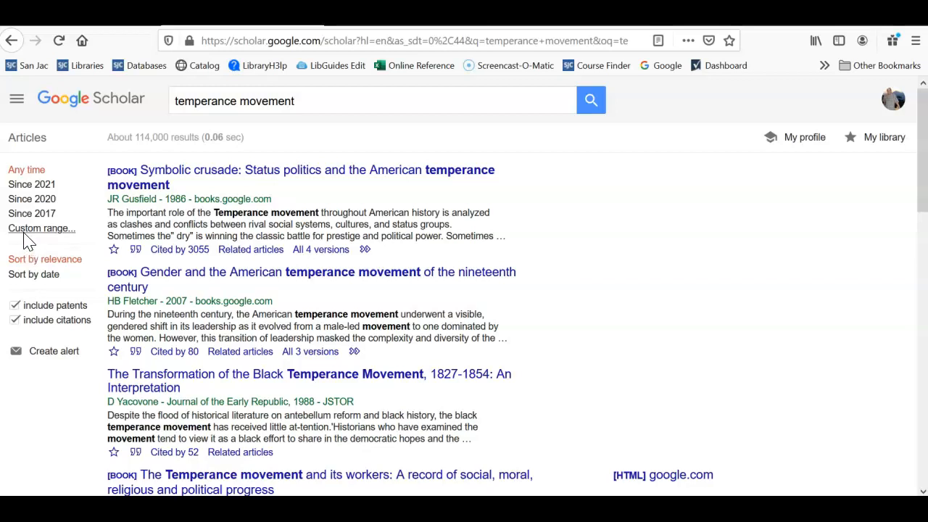
Apply a custom year range of 1890 to 1895 and scroll through the results.
{"action": "left_click", "coordinate": [42, 228]}
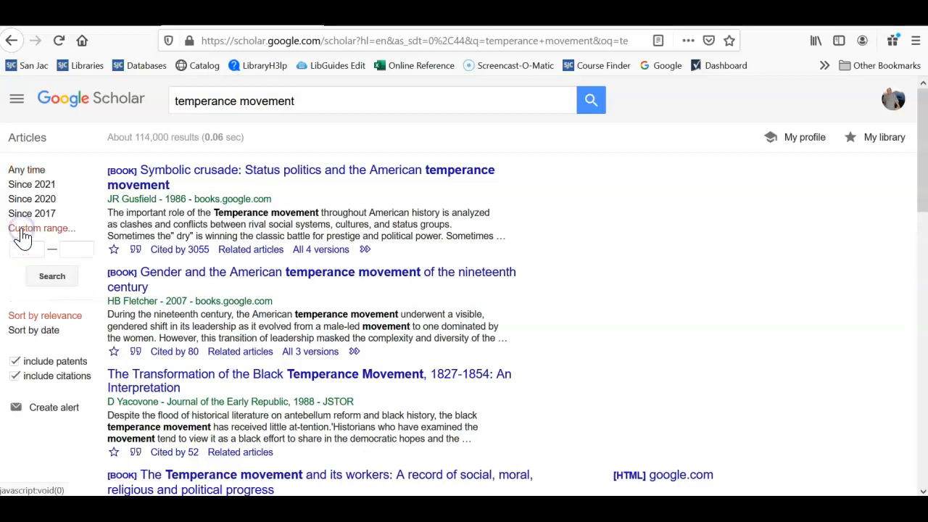
{"action": "left_click", "coordinate": [27, 248]}
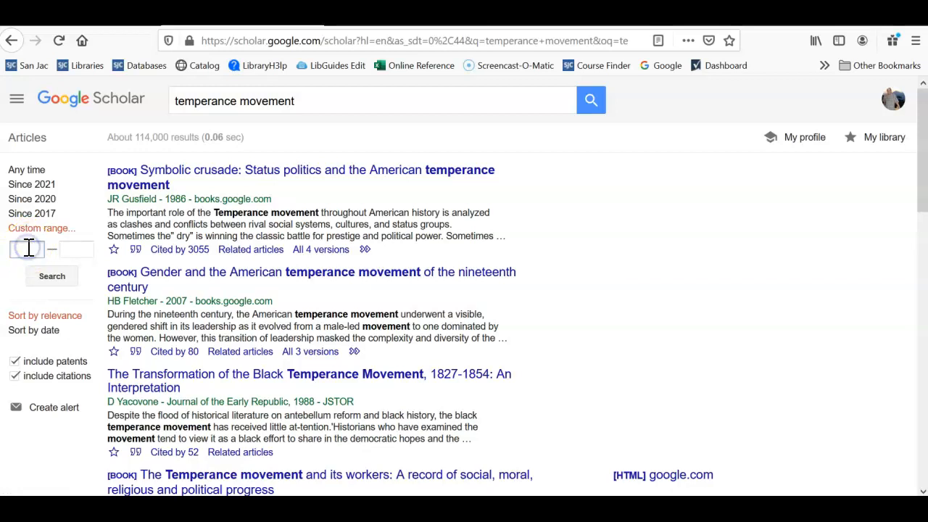
{"action": "type", "text": "1890"}
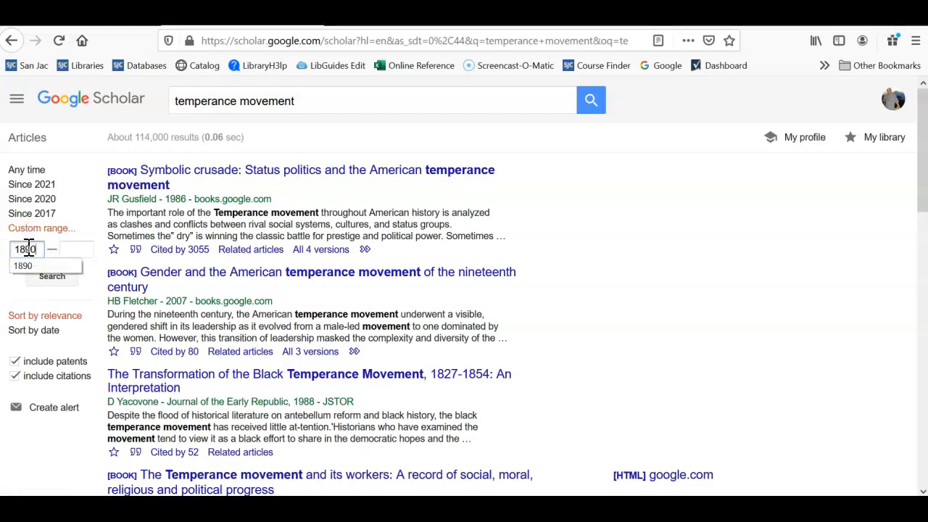
{"action": "type", "text": "19"}
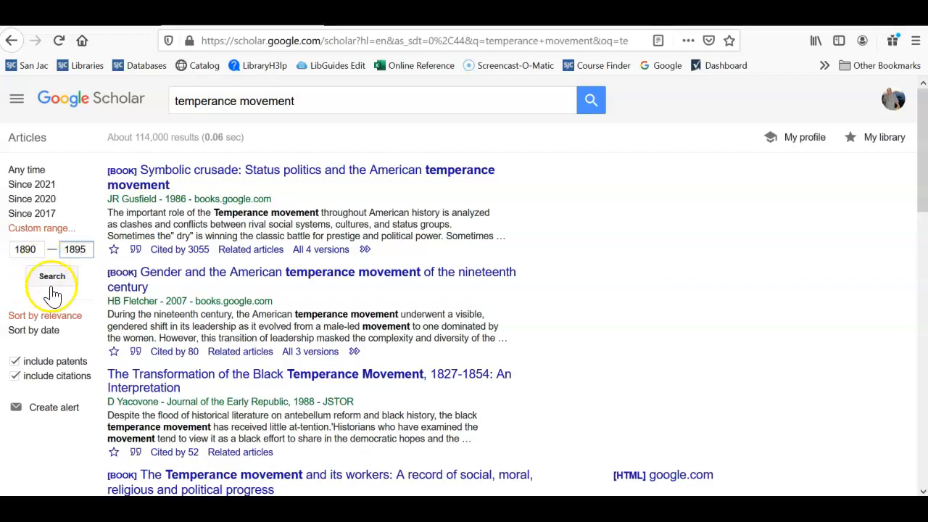
{"action": "left_click", "coordinate": [52, 276]}
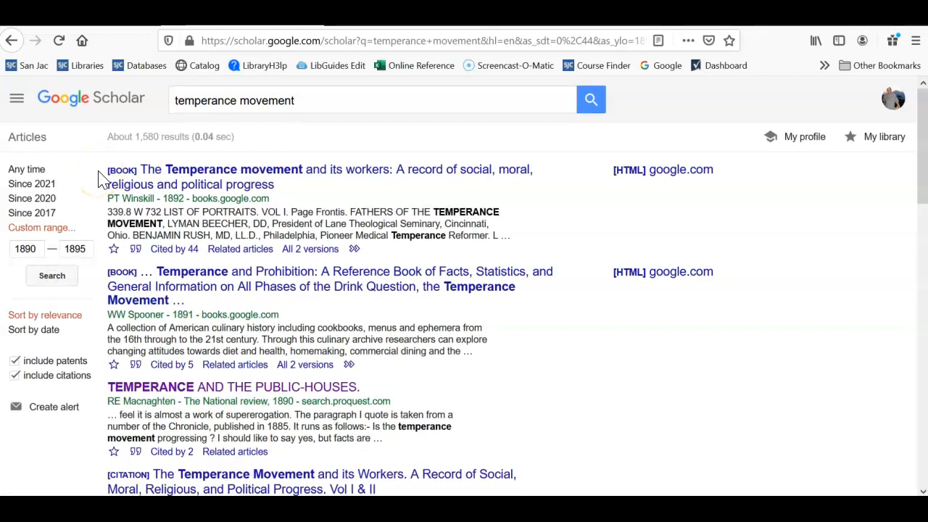
{"action": "scroll", "scroll_direction": "down", "scroll_amount": 3}
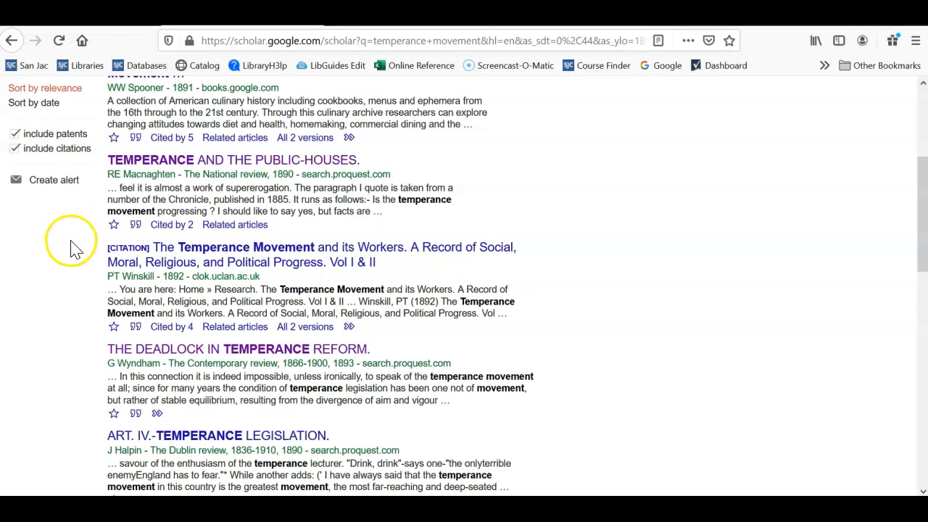
{"action": "scroll", "scroll_direction": "down", "scroll_amount": 3}
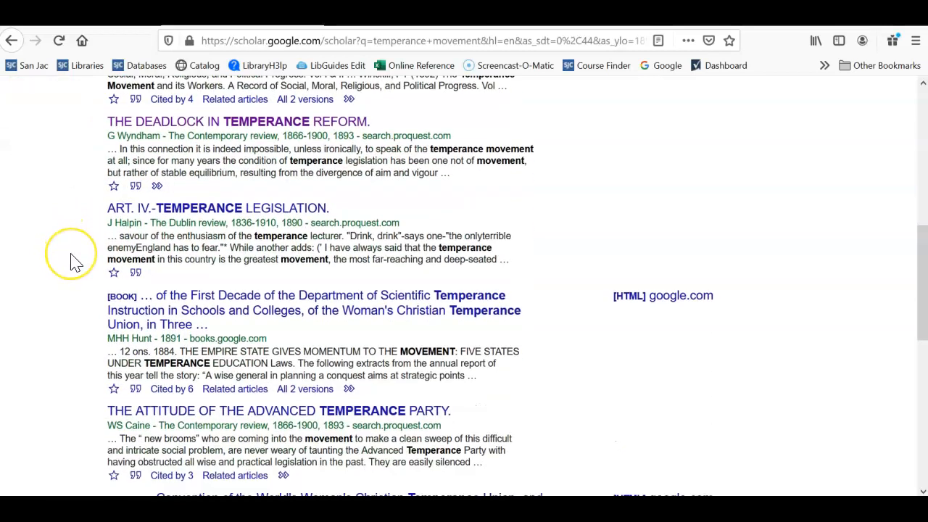
{"action": "mouse_move", "coordinate": [107, 240]}
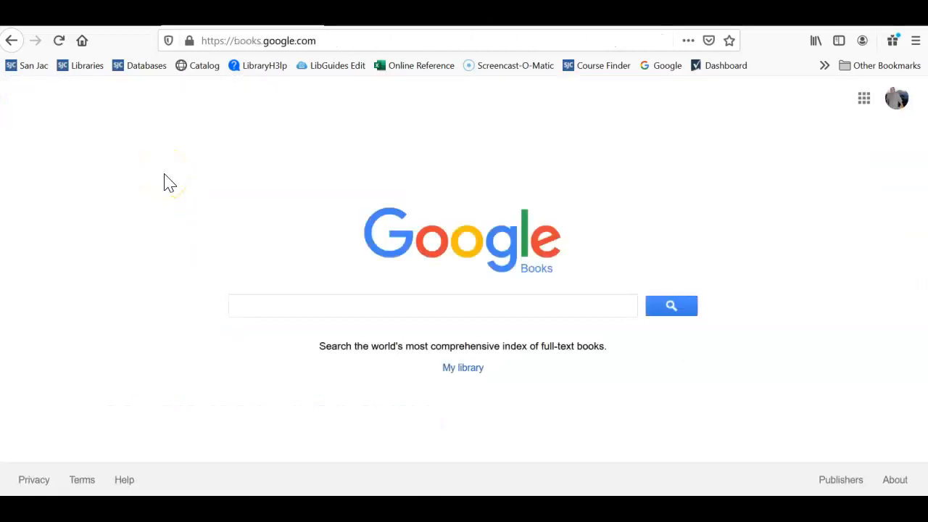
{"action": "mouse_move", "coordinate": [215, 145]}
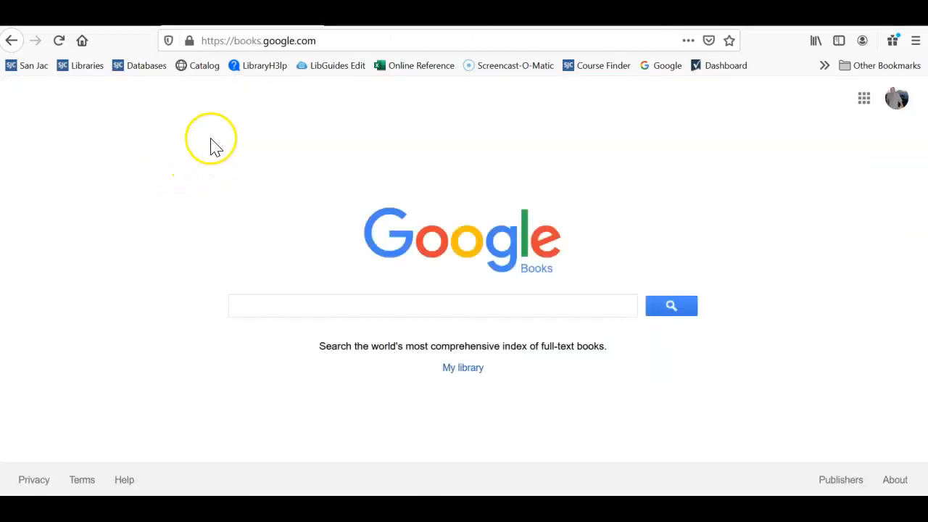
{"action": "mouse_move", "coordinate": [216, 46]}
{"action": "type", "text": "temperance movement"}
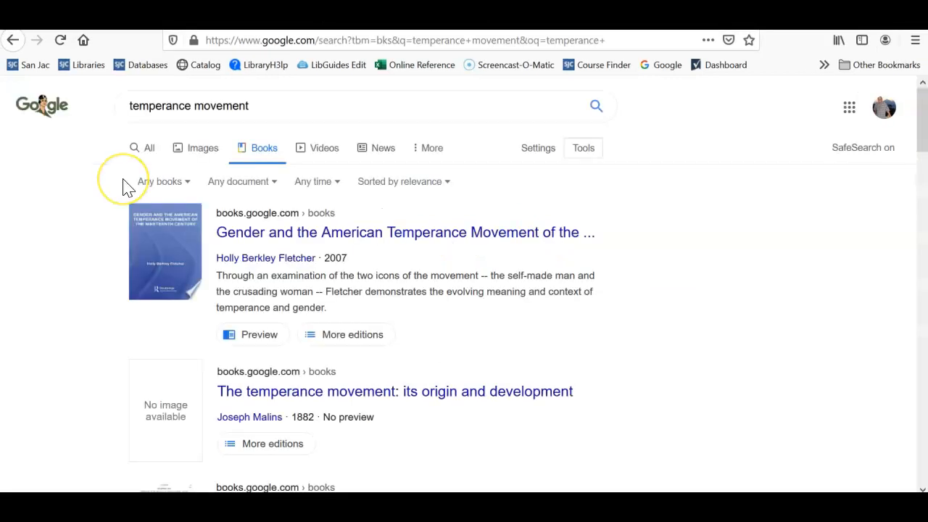
{"action": "mouse_move", "coordinate": [226, 190]}
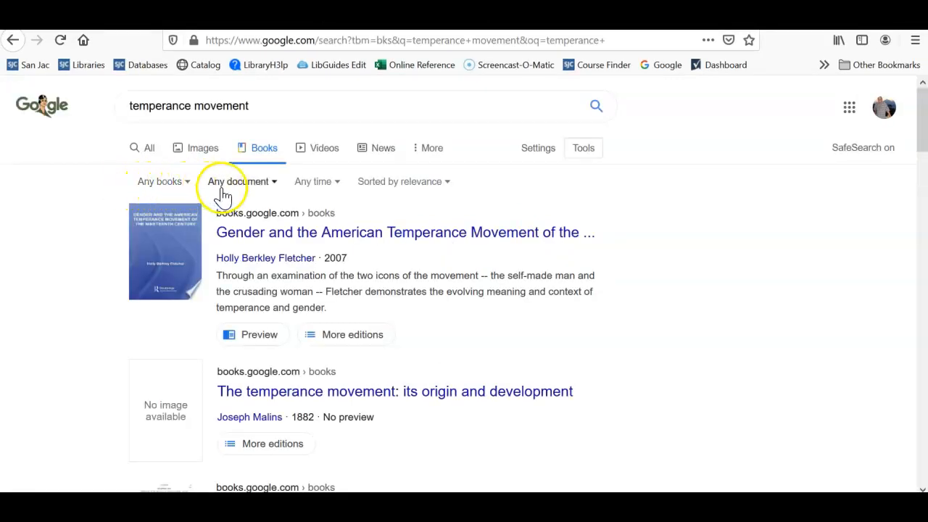
Set a custom Google Books date range from 1890 to 1895 via the Any time filter.
{"action": "left_click", "coordinate": [313, 181]}
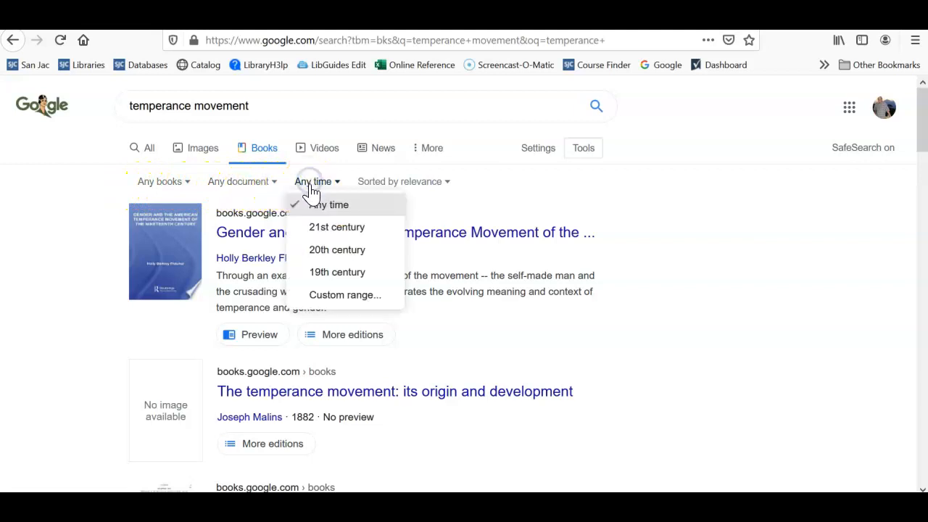
{"action": "left_click", "coordinate": [345, 294]}
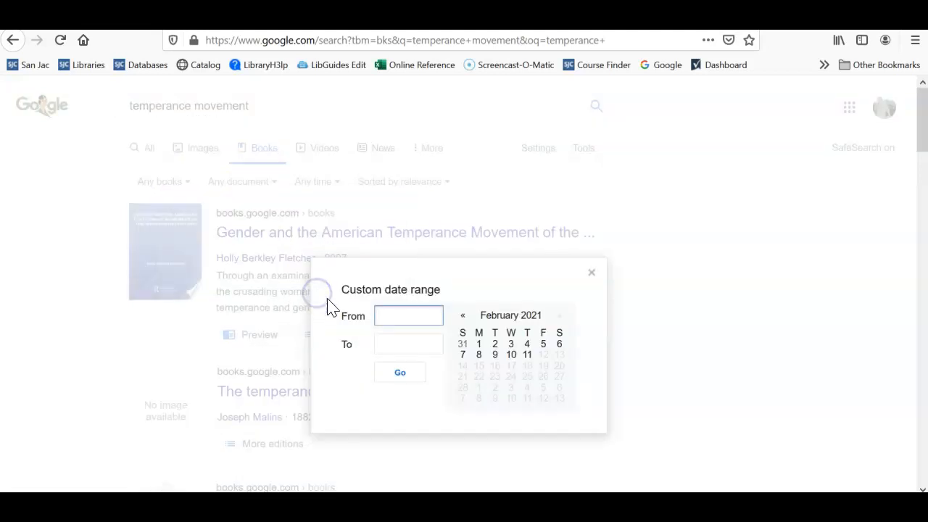
{"action": "type", "text": "1890"}
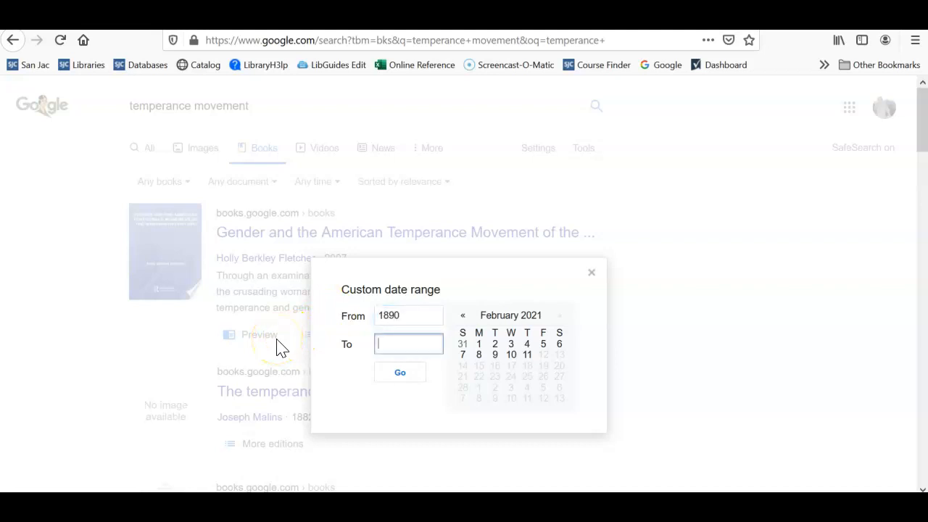
{"action": "type", "text": "1895"}
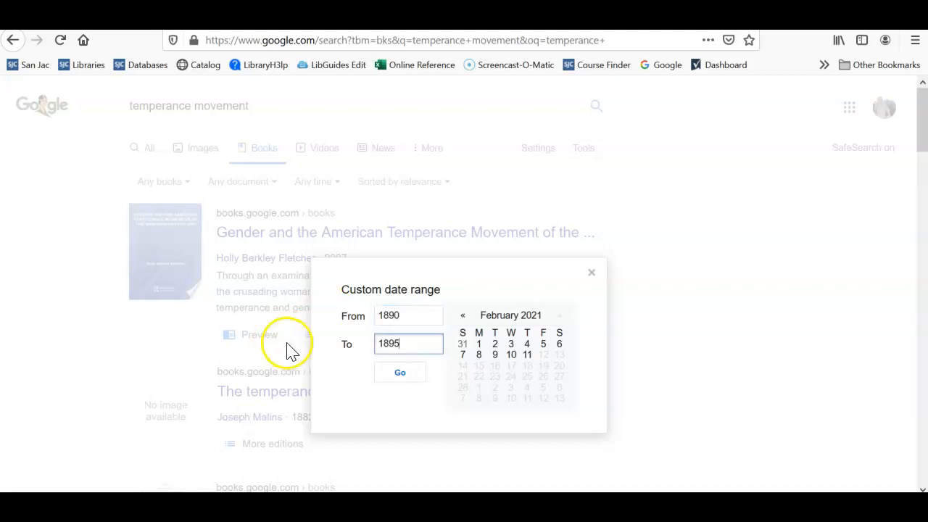